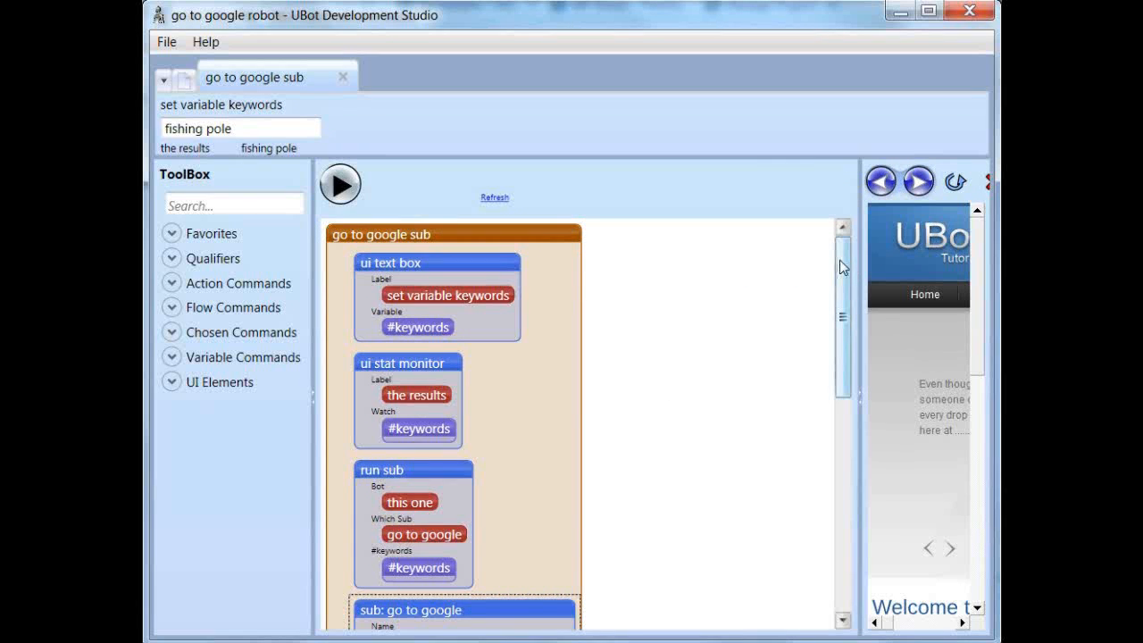
- Scroll down through the script to reach the go to google sub command
scroll(down, 3)
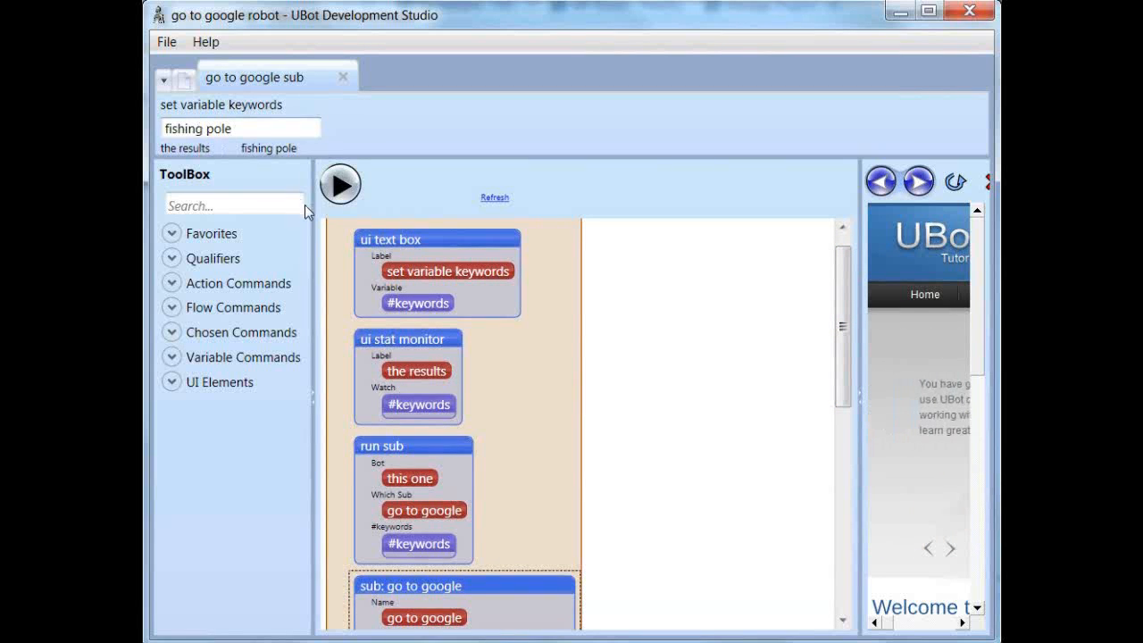
mouse_move(421, 296)
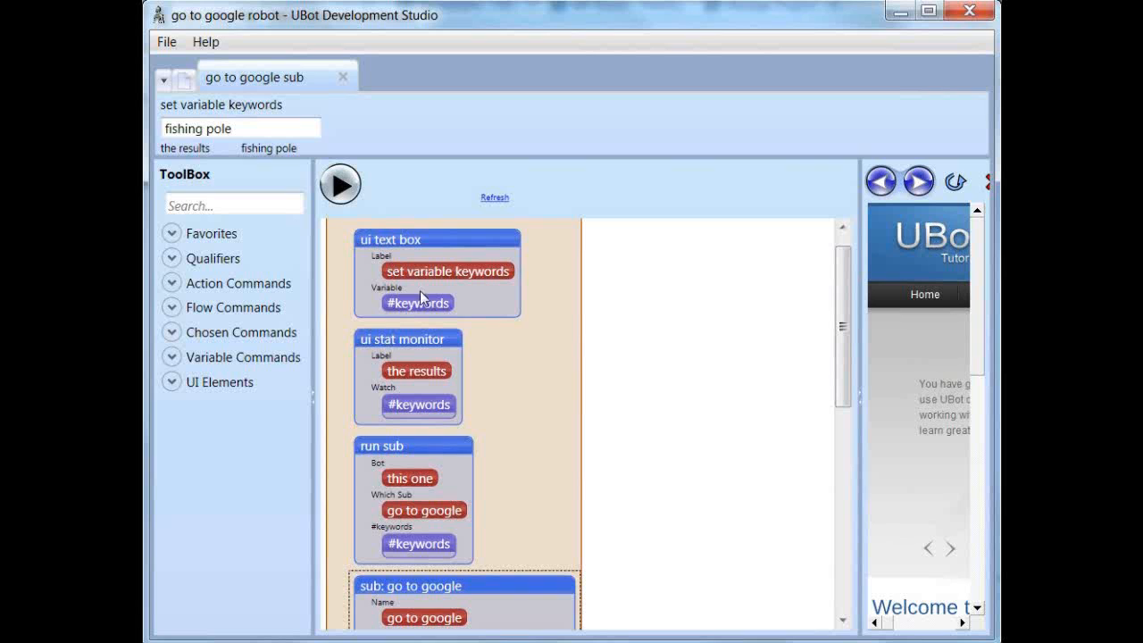
scroll(down, 3)
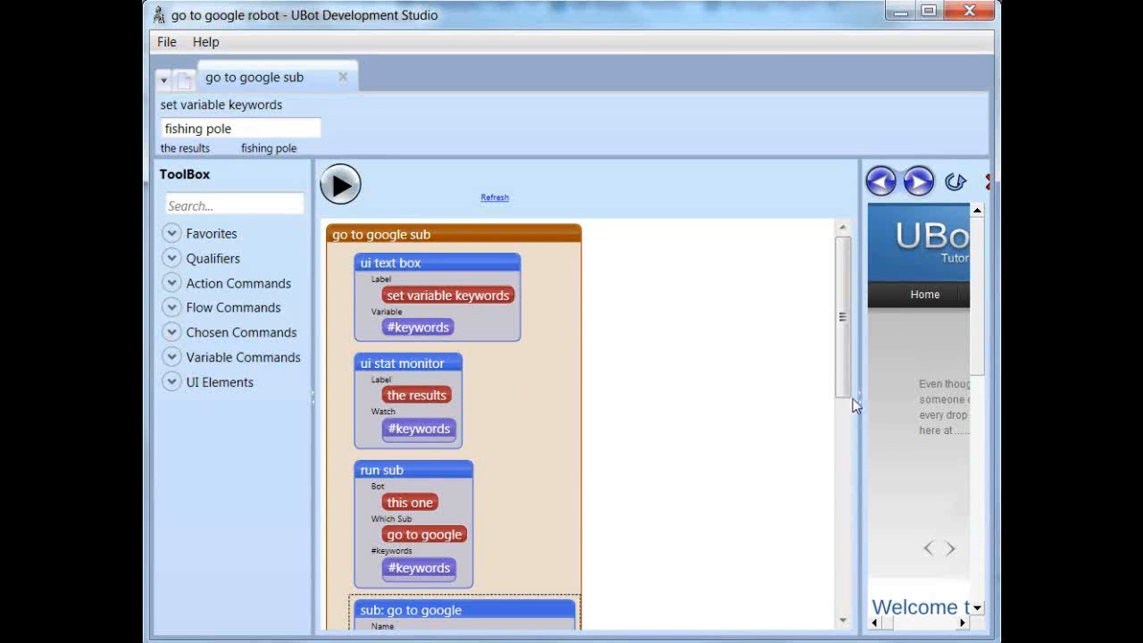
mouse_move(402, 368)
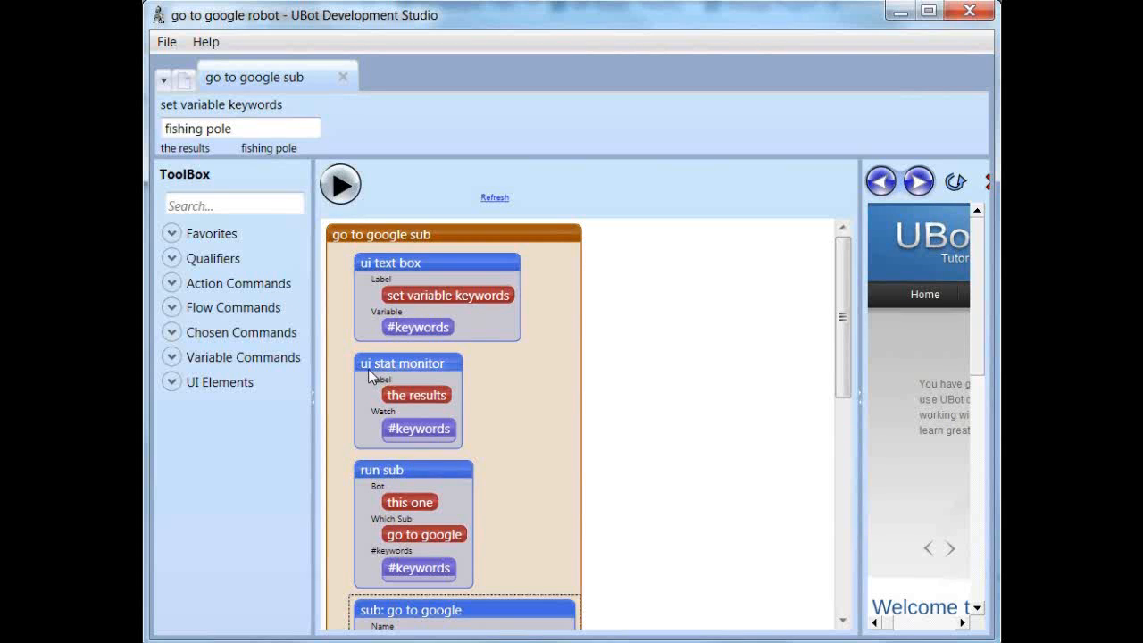
mouse_move(233, 159)
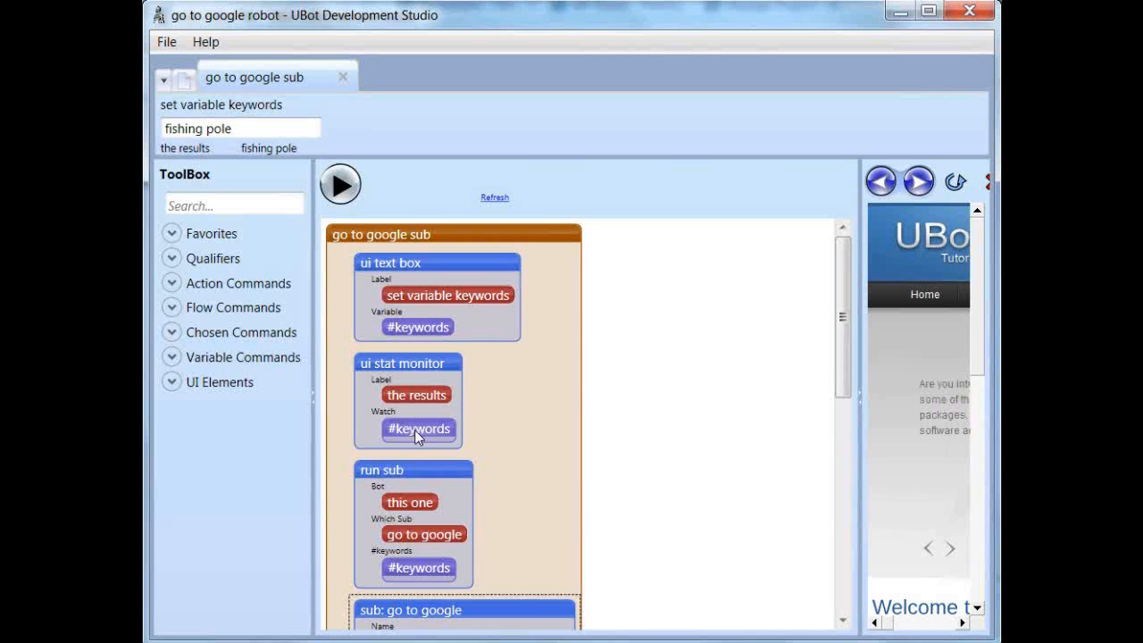
mouse_move(307, 161)
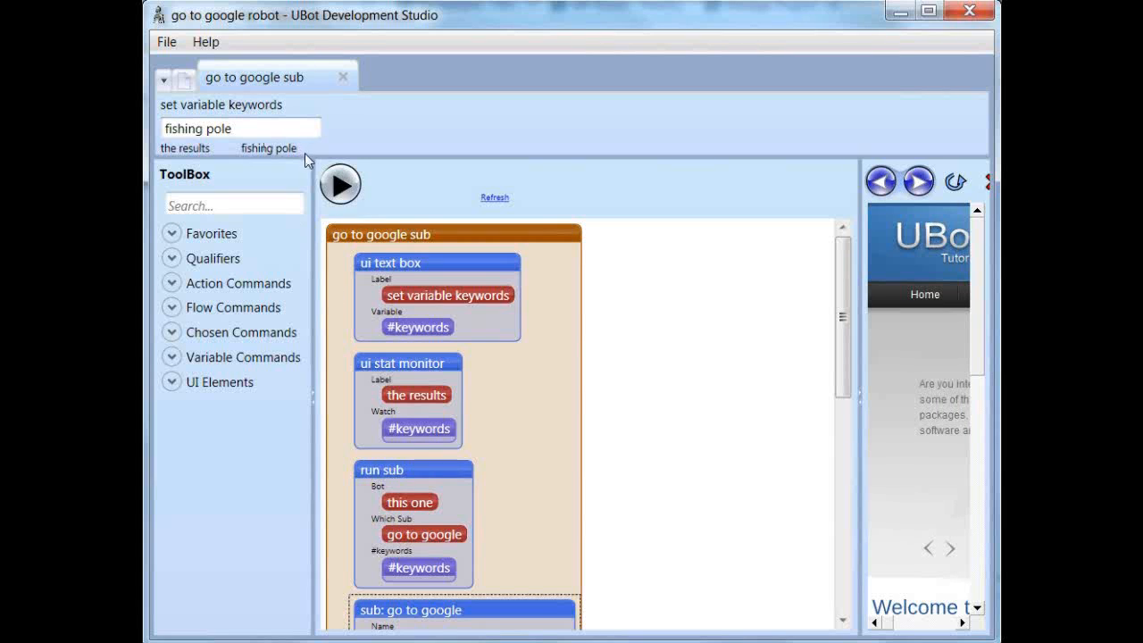
mouse_move(400, 270)
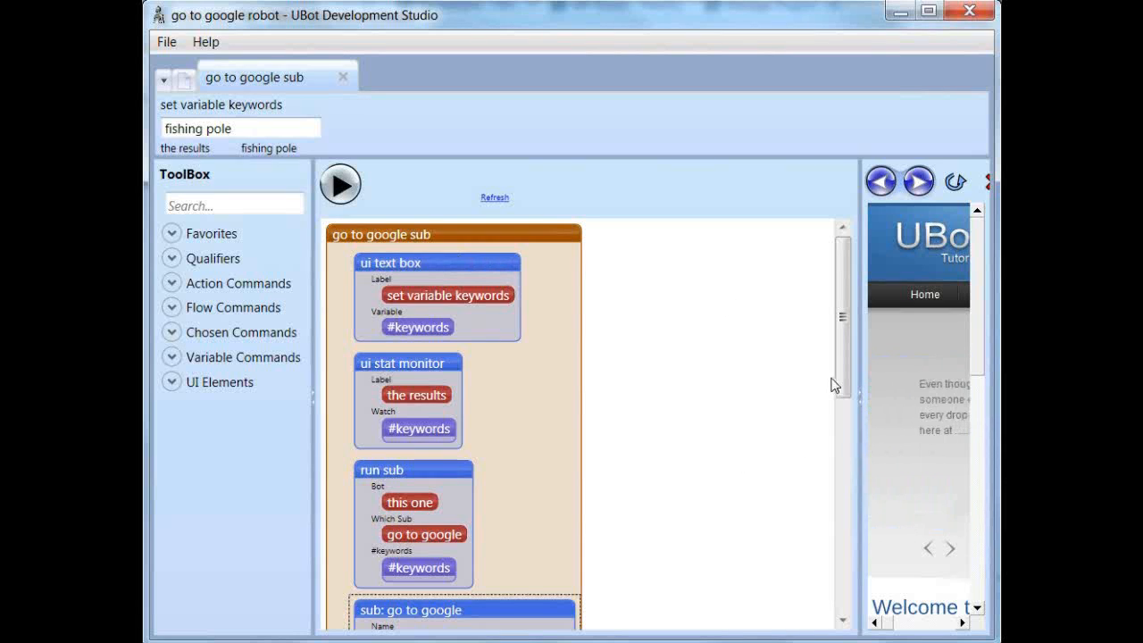
scroll(down, 3)
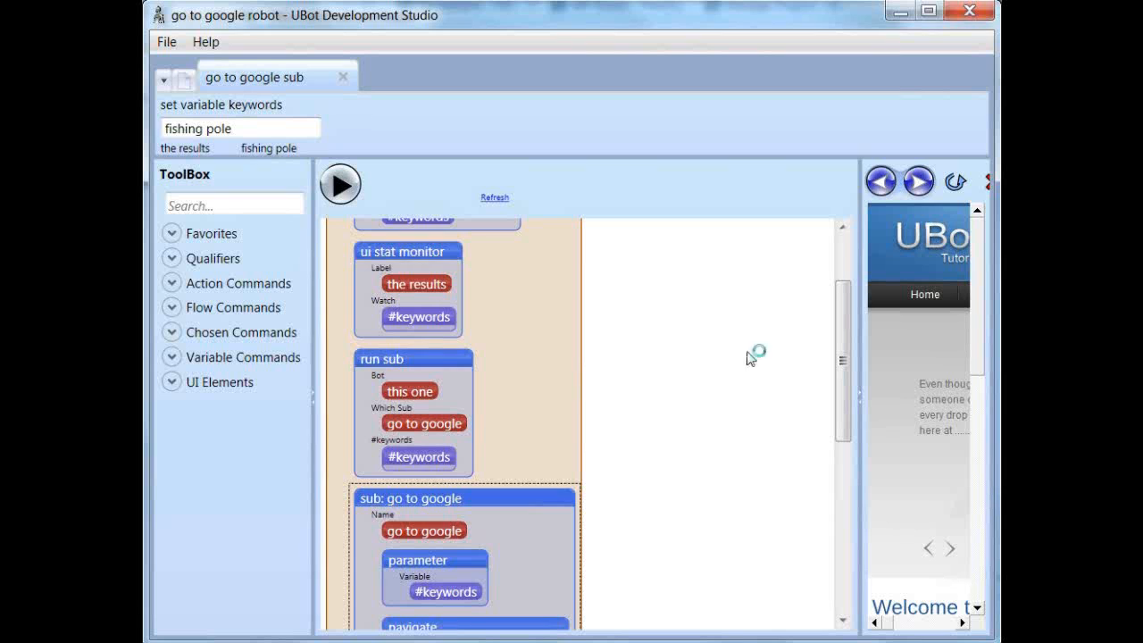
scroll(down, 3)
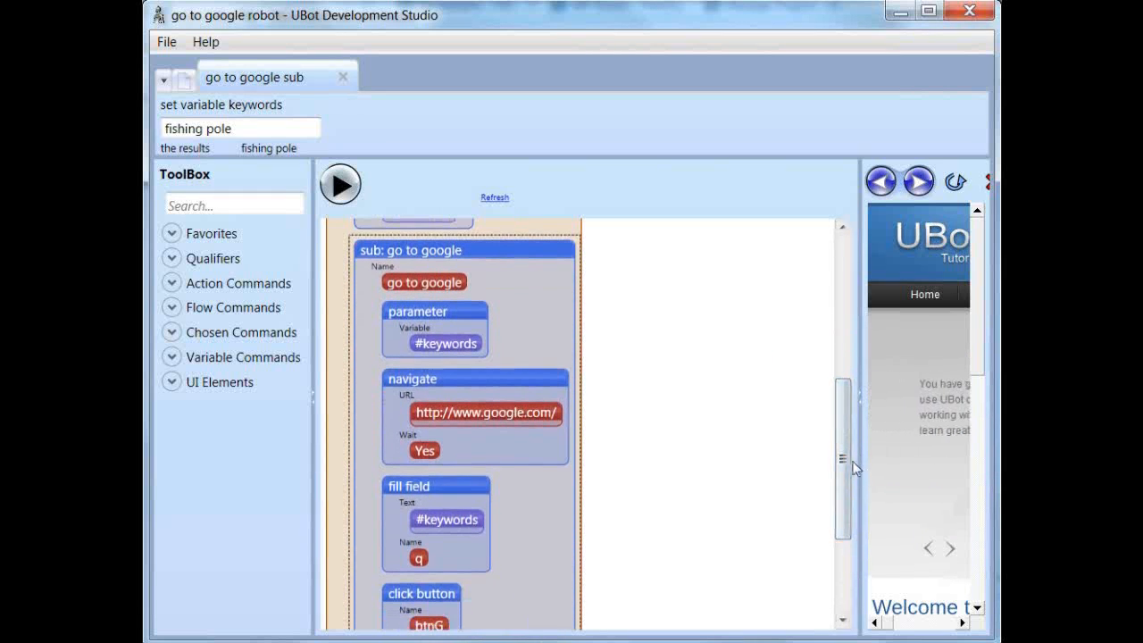
drag(846, 437, 846, 473)
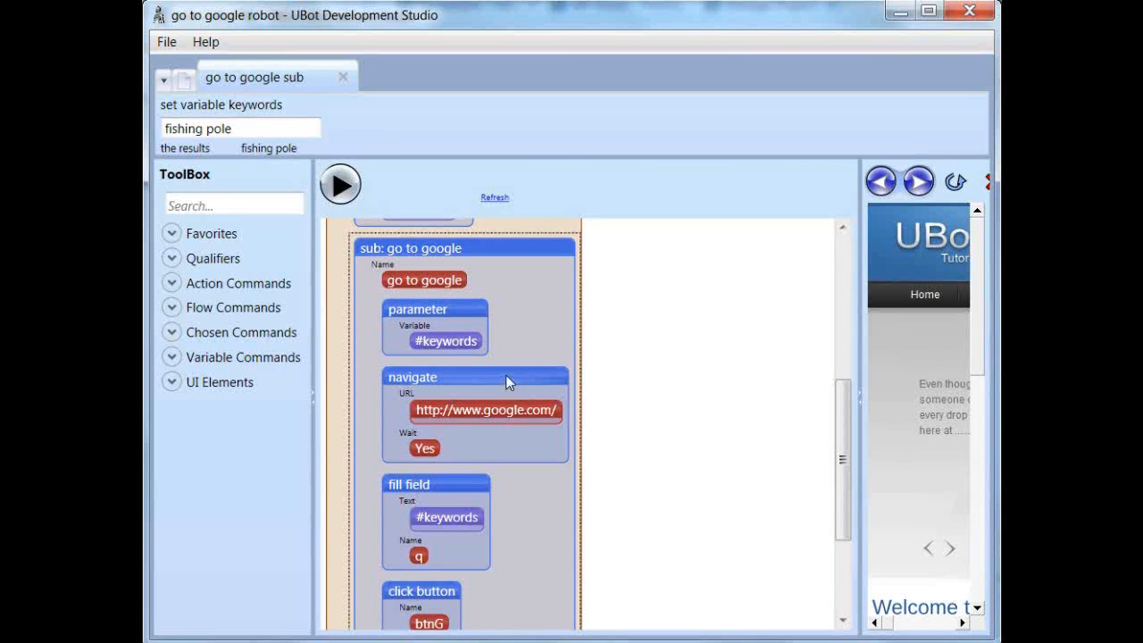
mouse_move(407, 293)
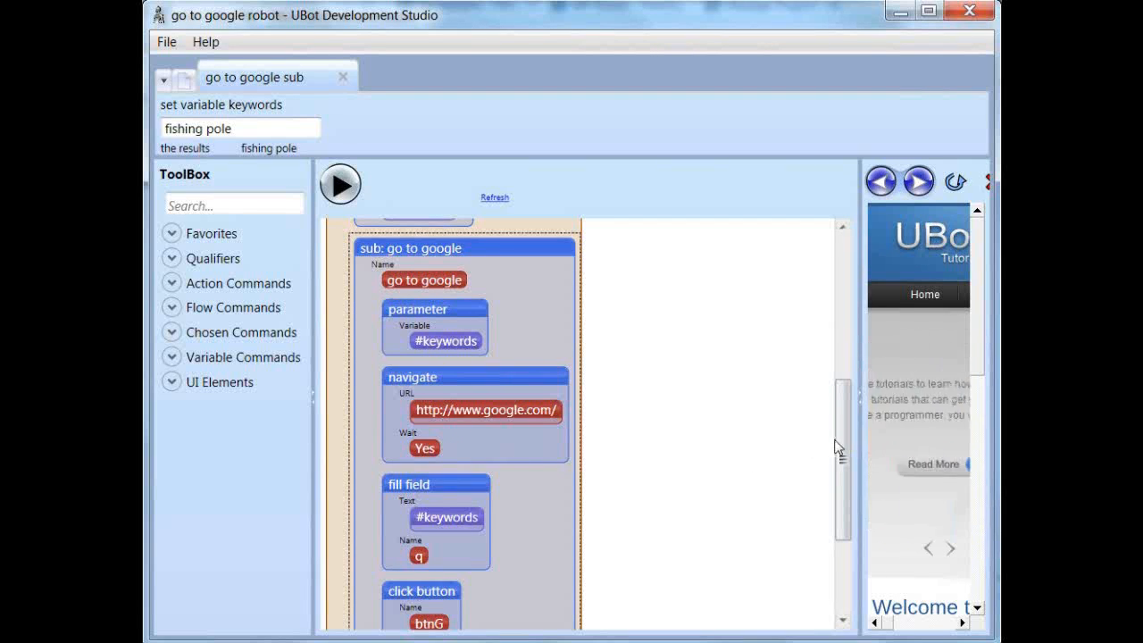
scroll(down, 3)
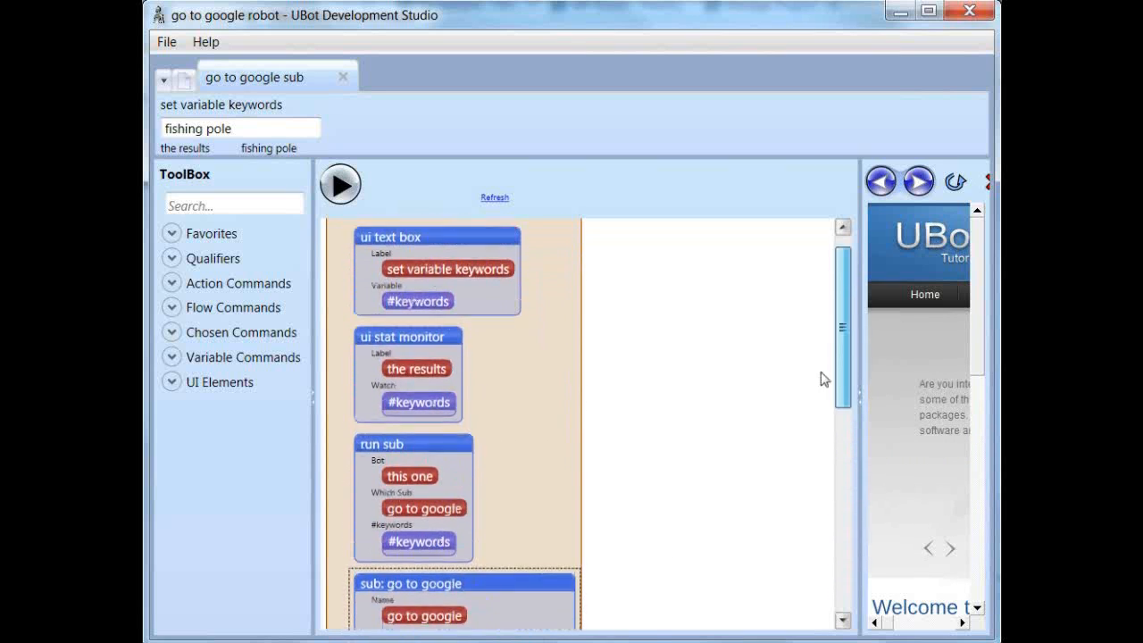
scroll(down, 3)
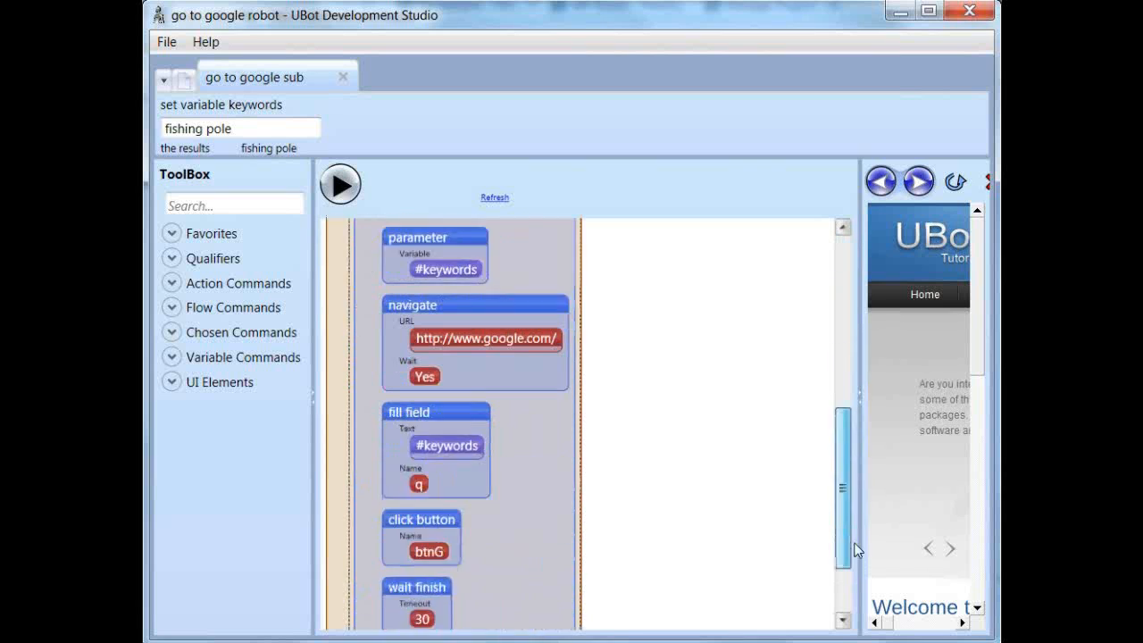
scroll(down, 3)
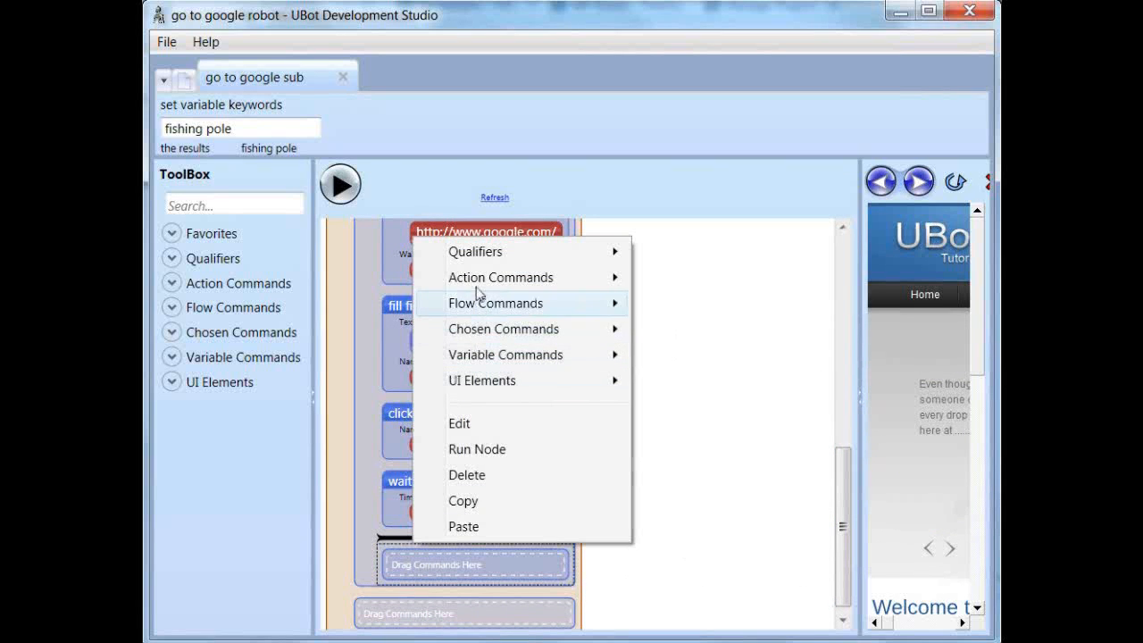
mouse_move(506, 354)
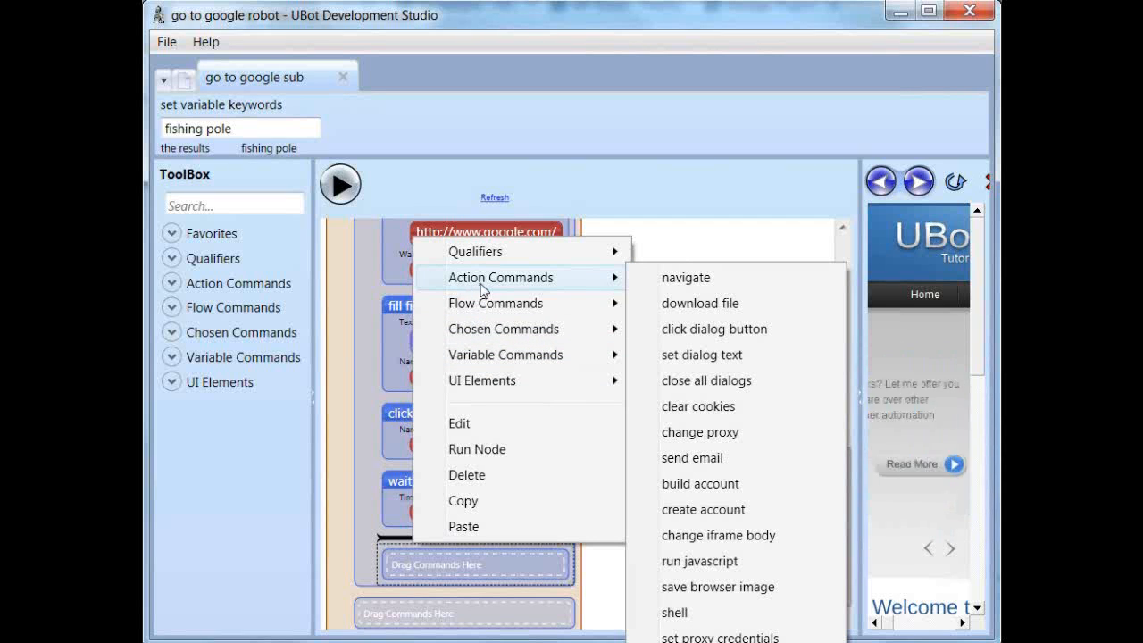
mouse_move(496, 304)
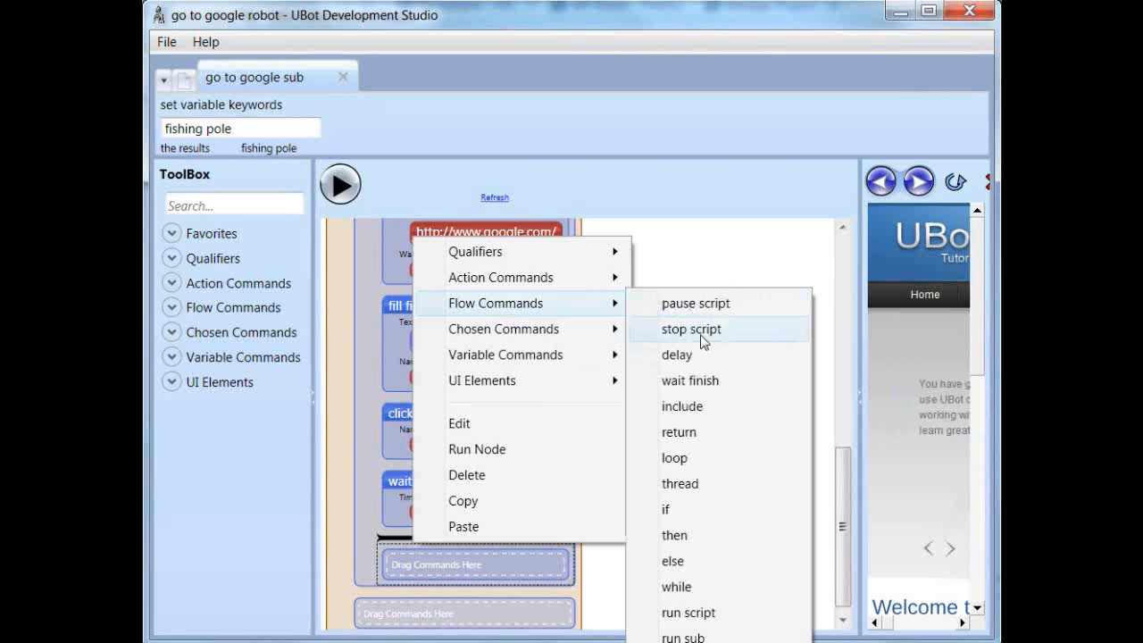
mouse_move(676, 432)
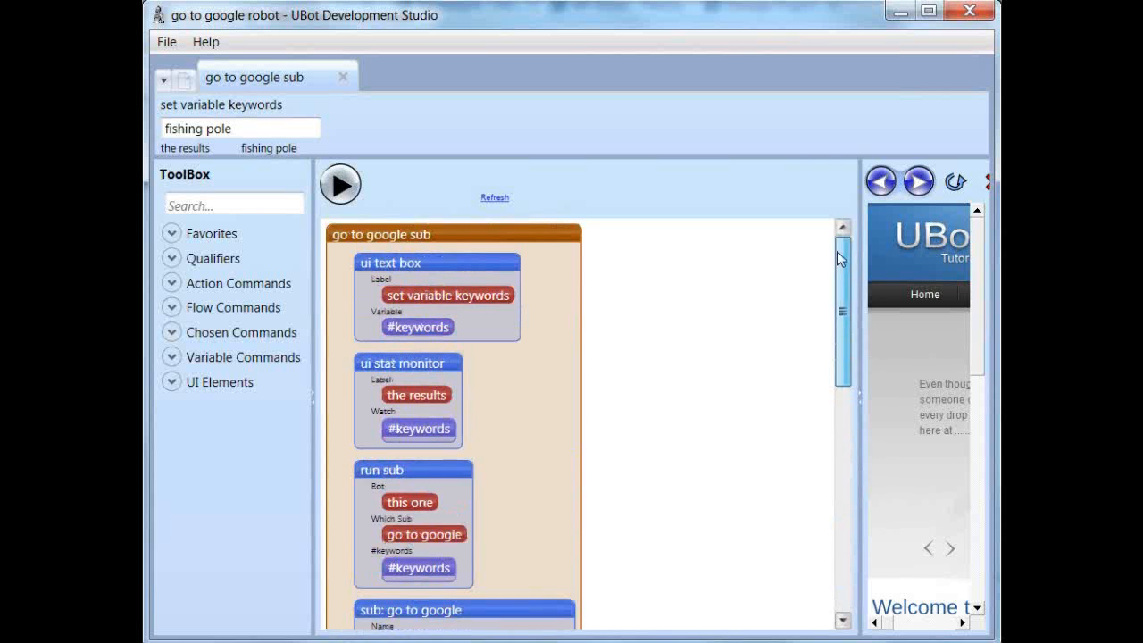
- Insert the #keywords variable as the go to google sub's parameter via Inserts > insert variable
click(393, 471)
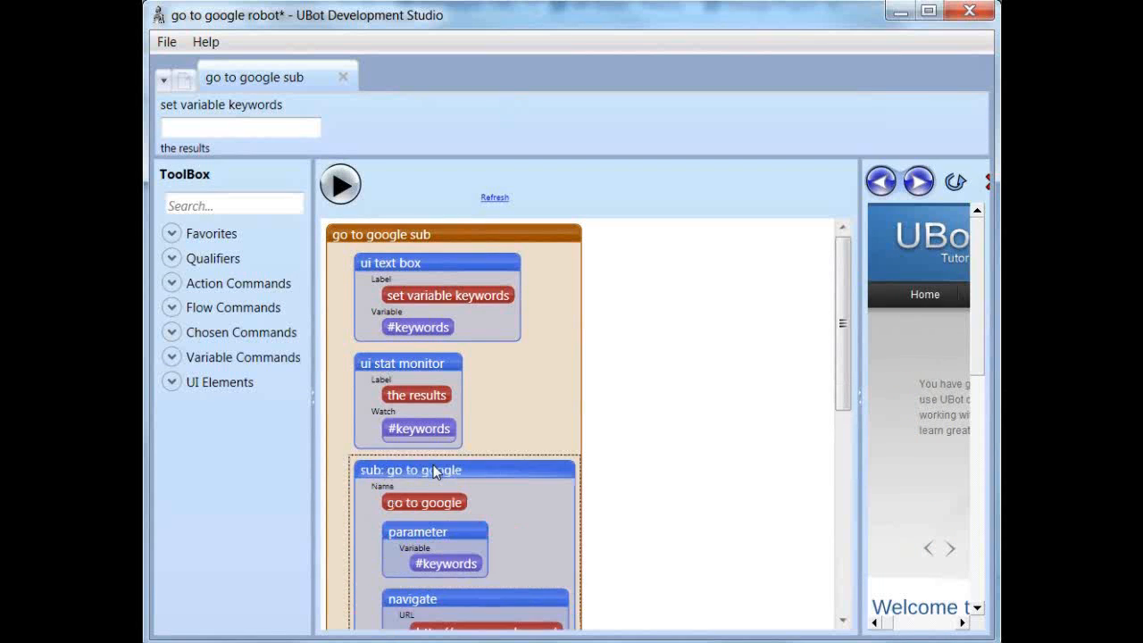
text(s)
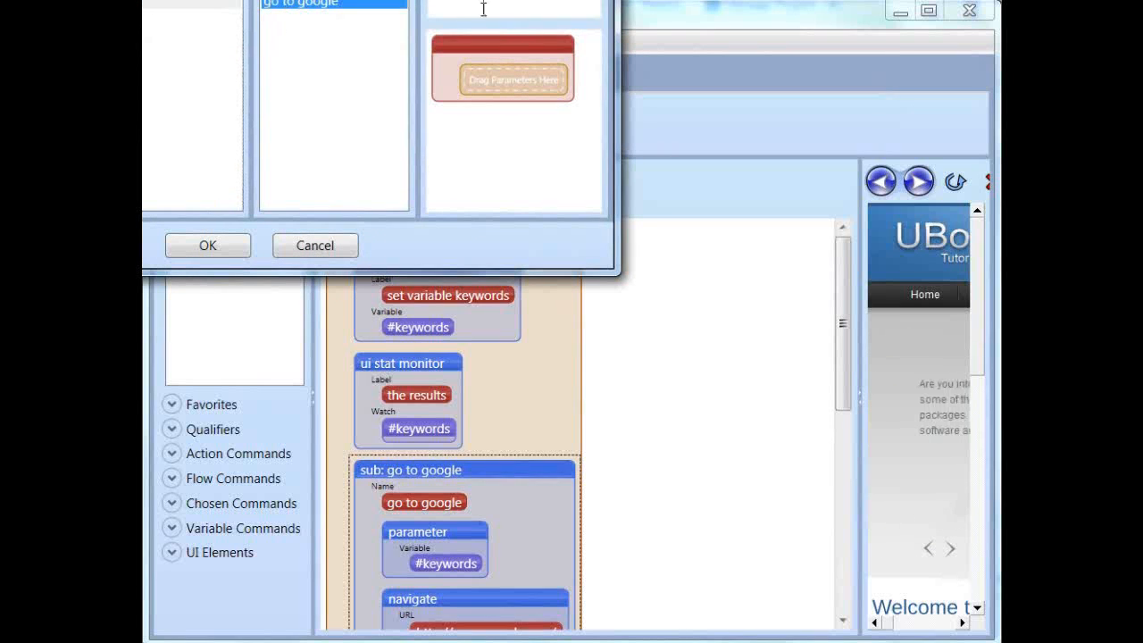
right_click(502, 78)
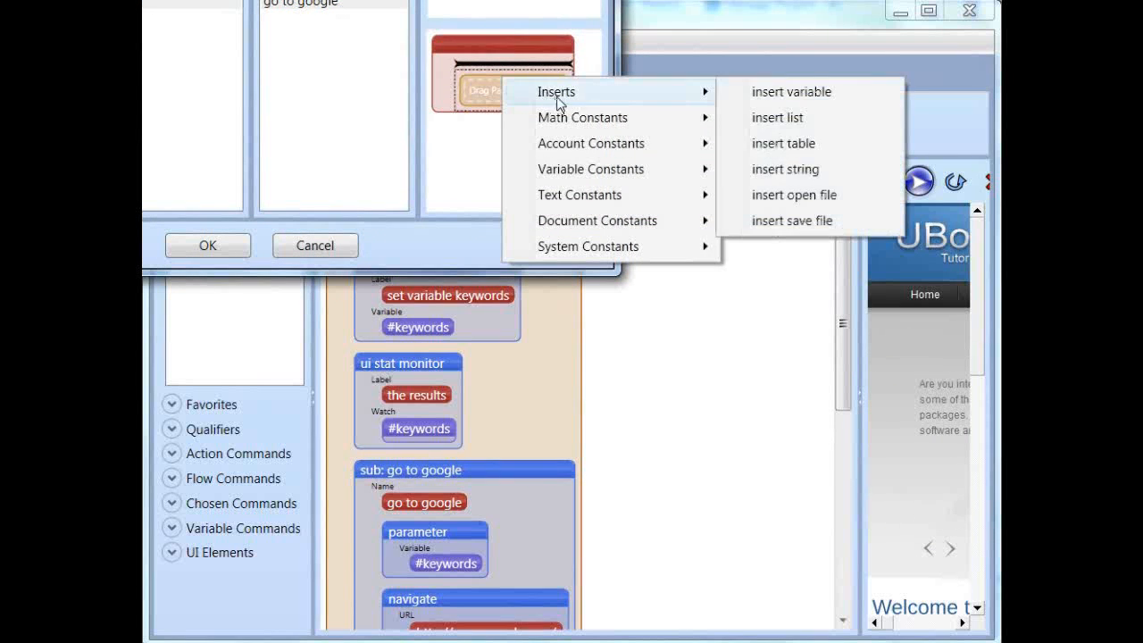
mouse_move(793, 195)
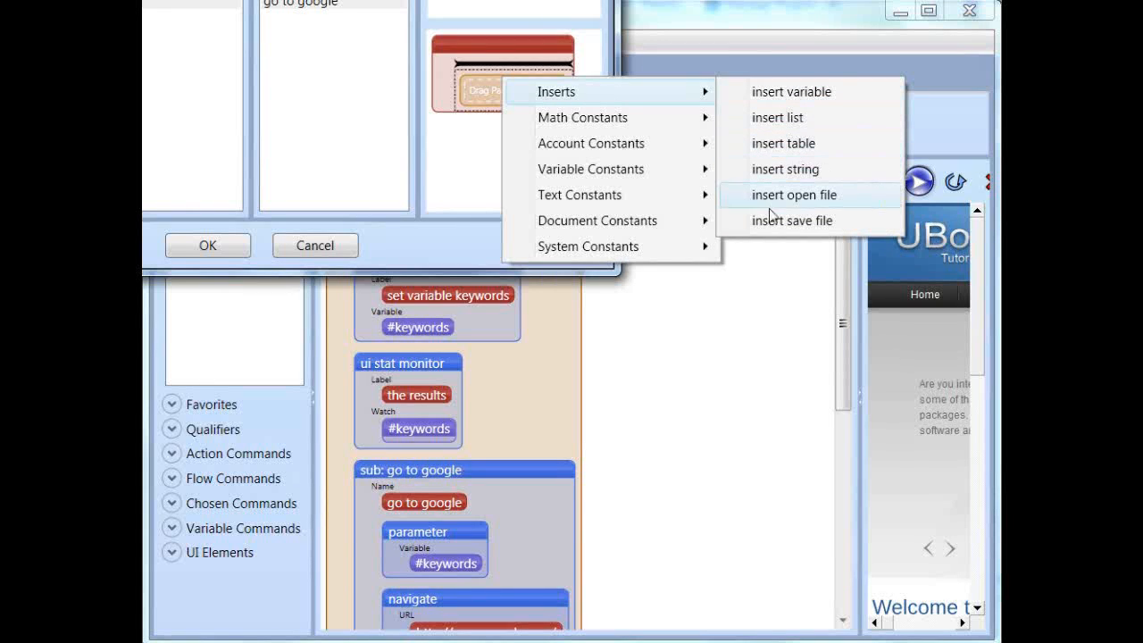
mouse_move(791, 91)
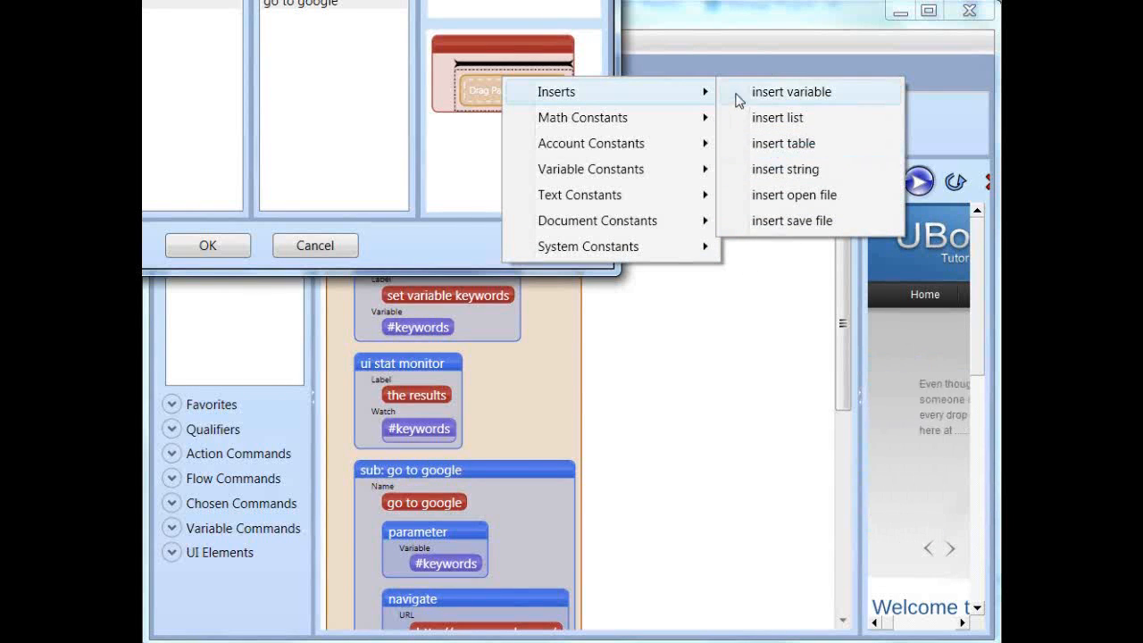
click(791, 91)
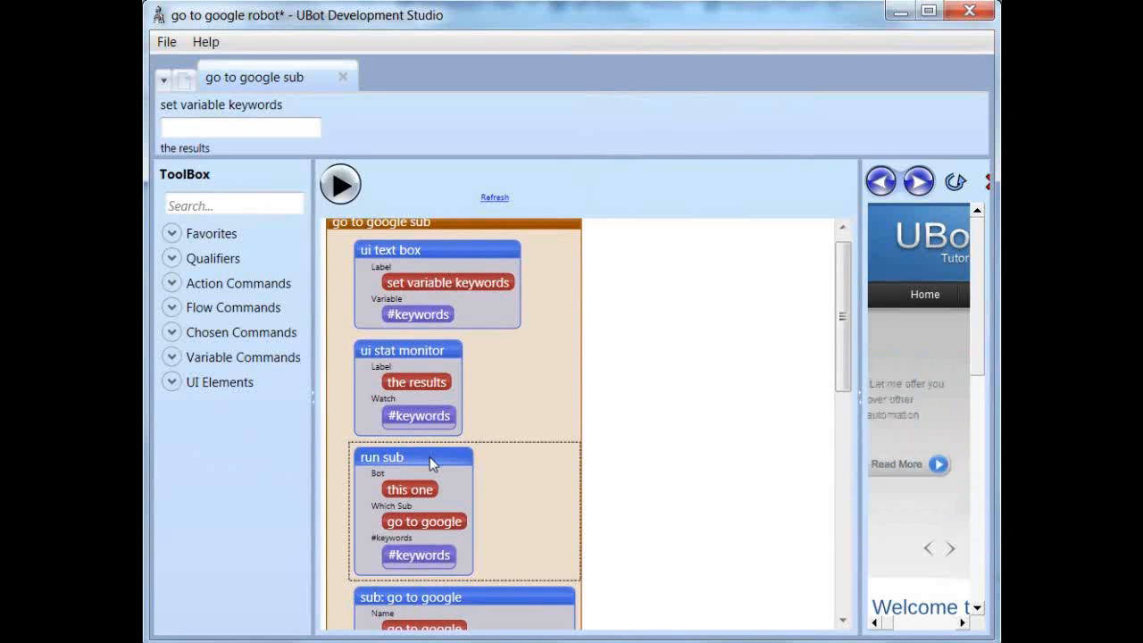
- Add a set command storing the $return value constant into #return value at the top of the sub
text(set)
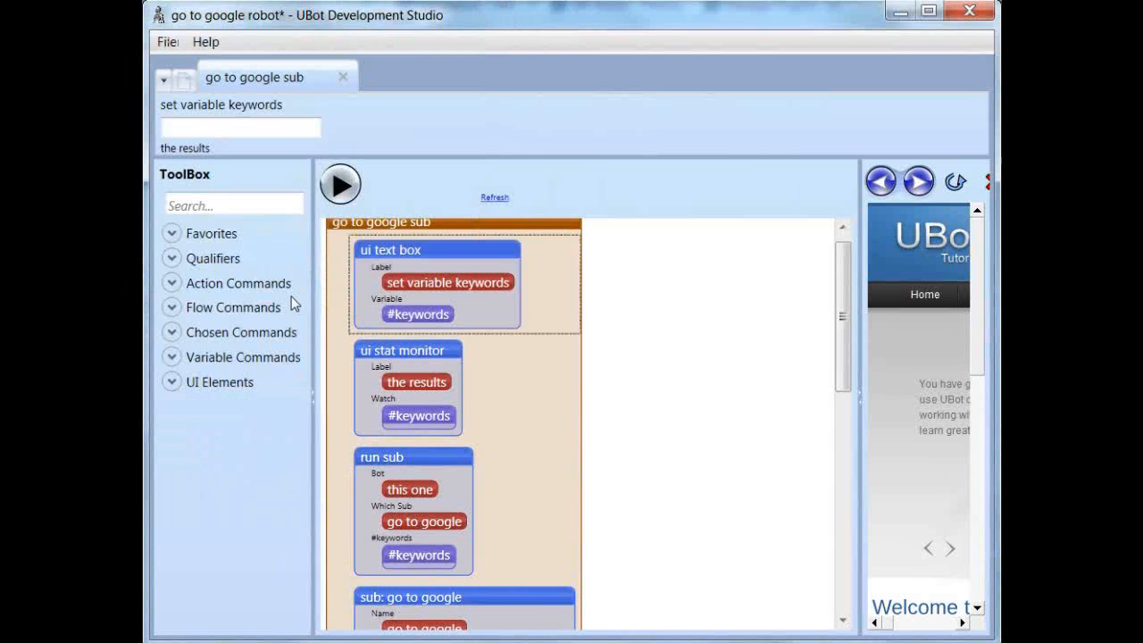
text(s)
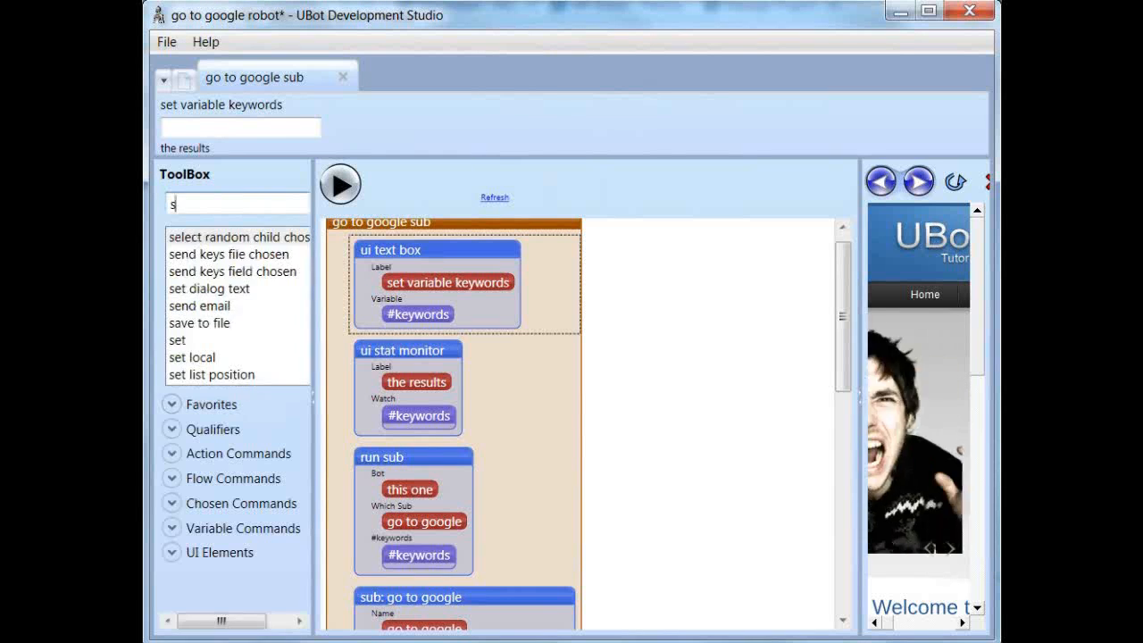
text(et)
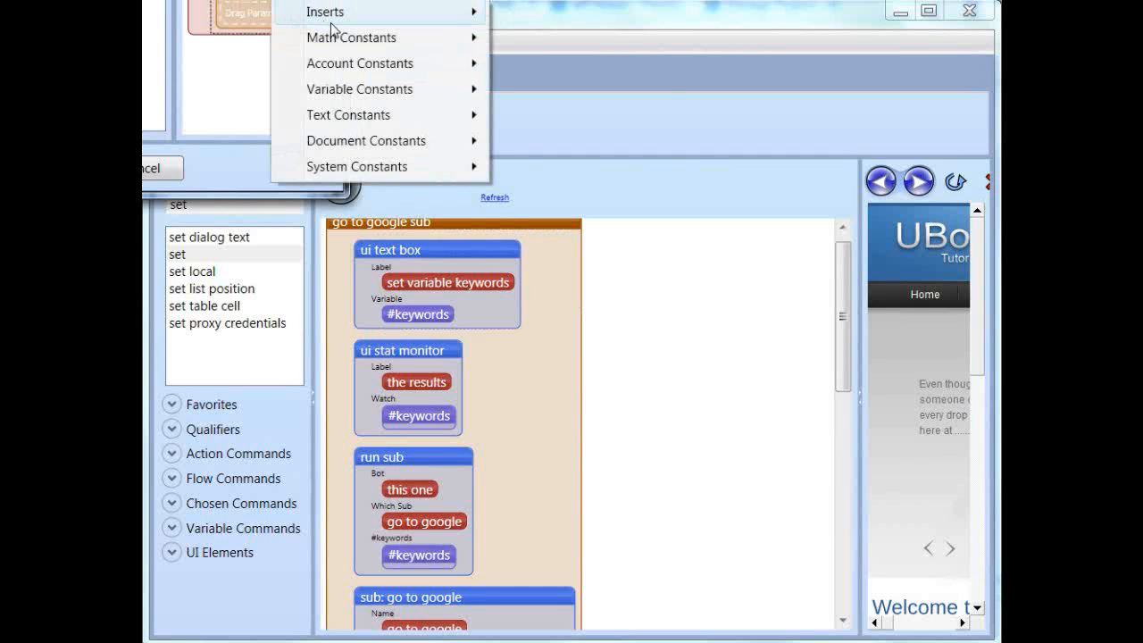
mouse_move(359, 89)
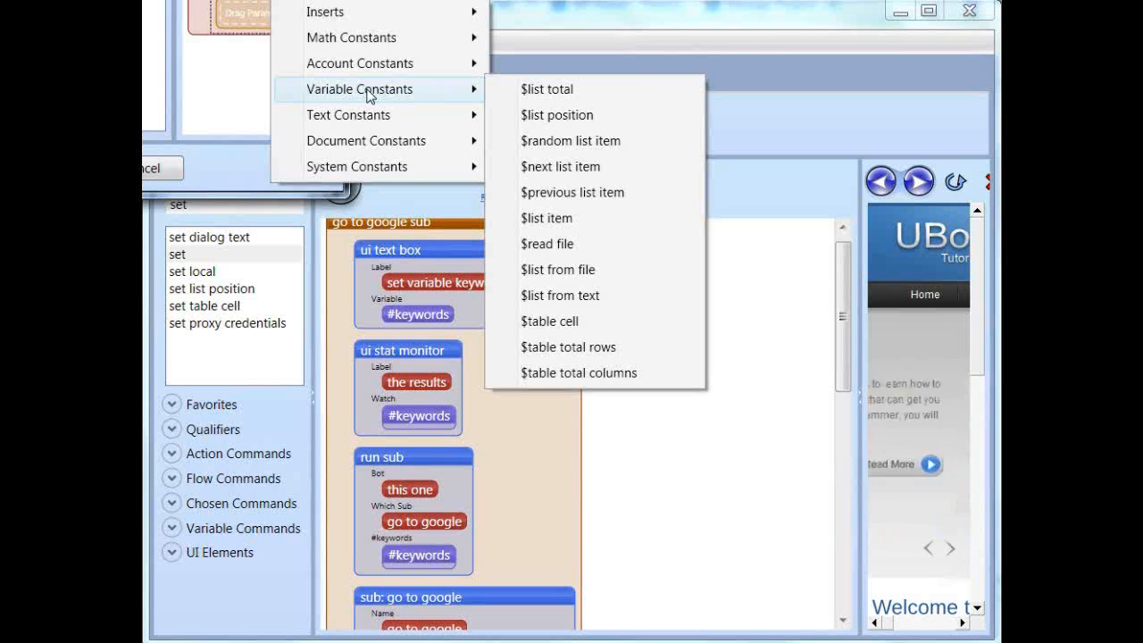
mouse_move(350, 37)
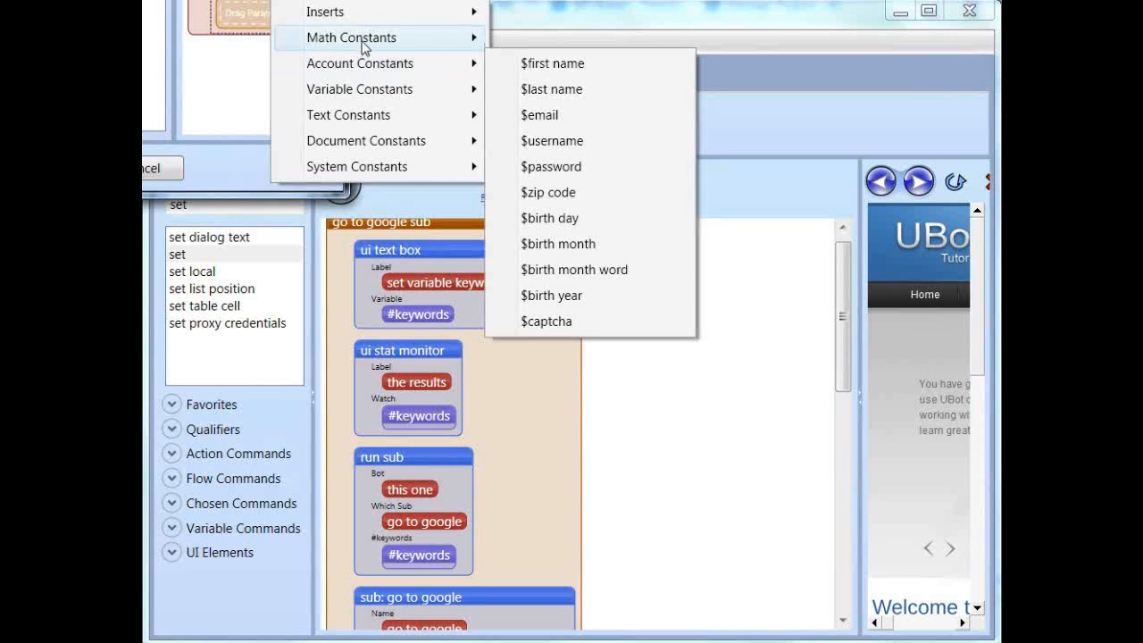
mouse_move(325, 10)
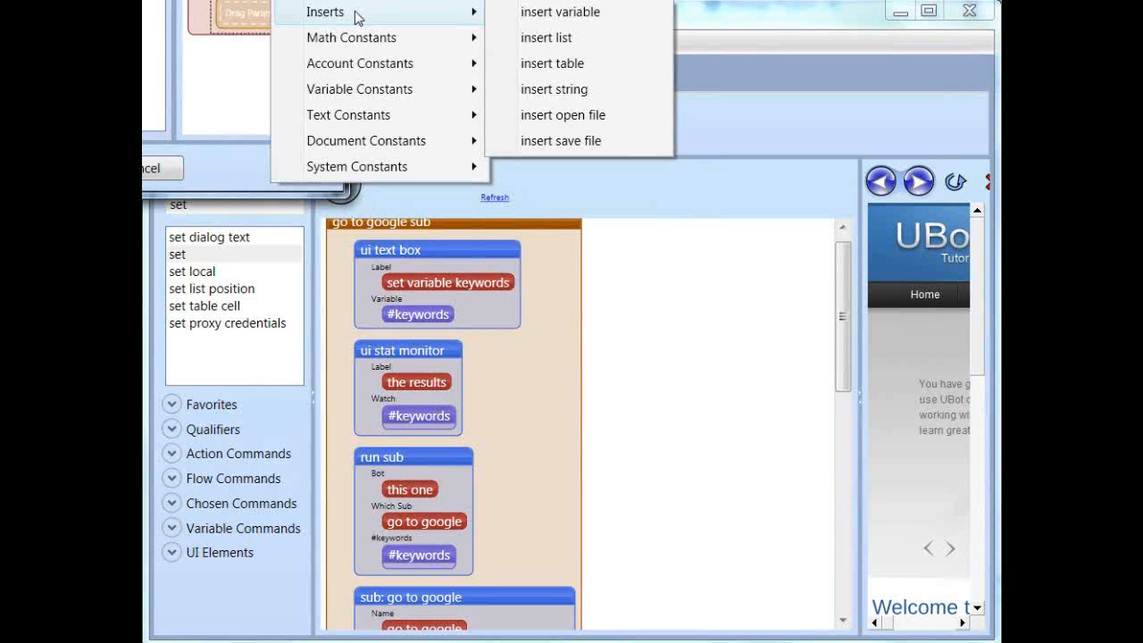
mouse_move(366, 37)
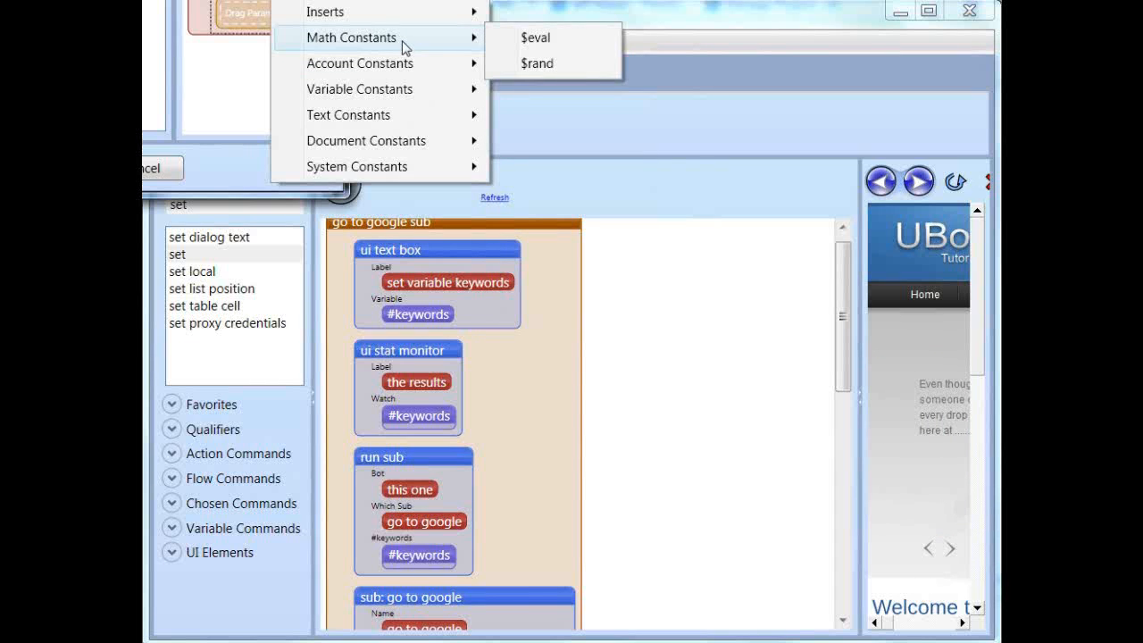
mouse_move(366, 139)
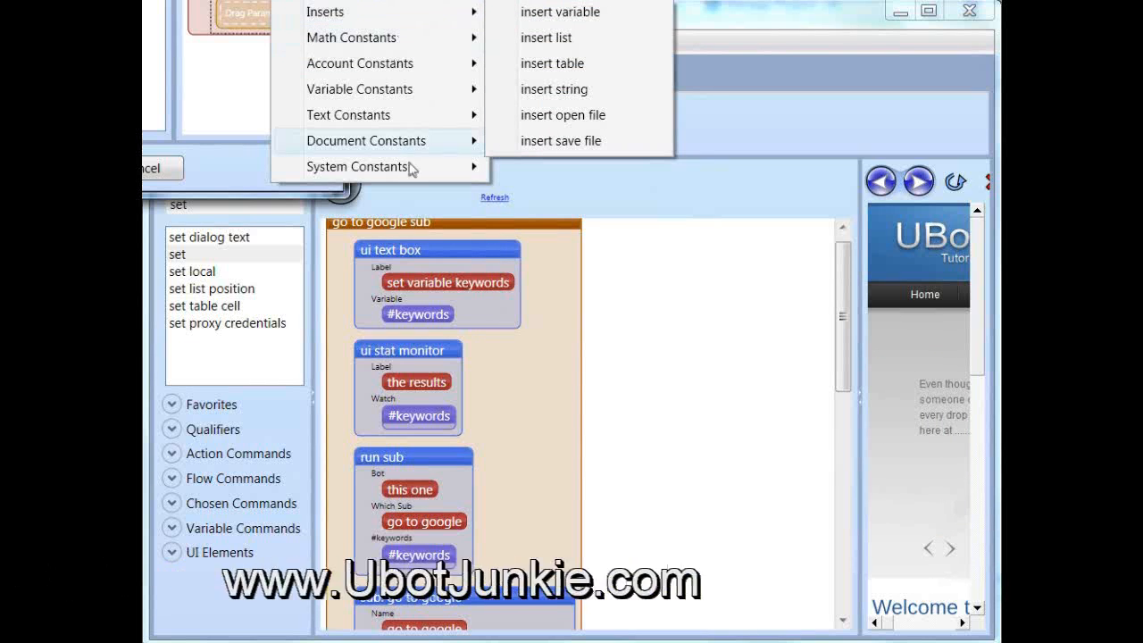
click(358, 166)
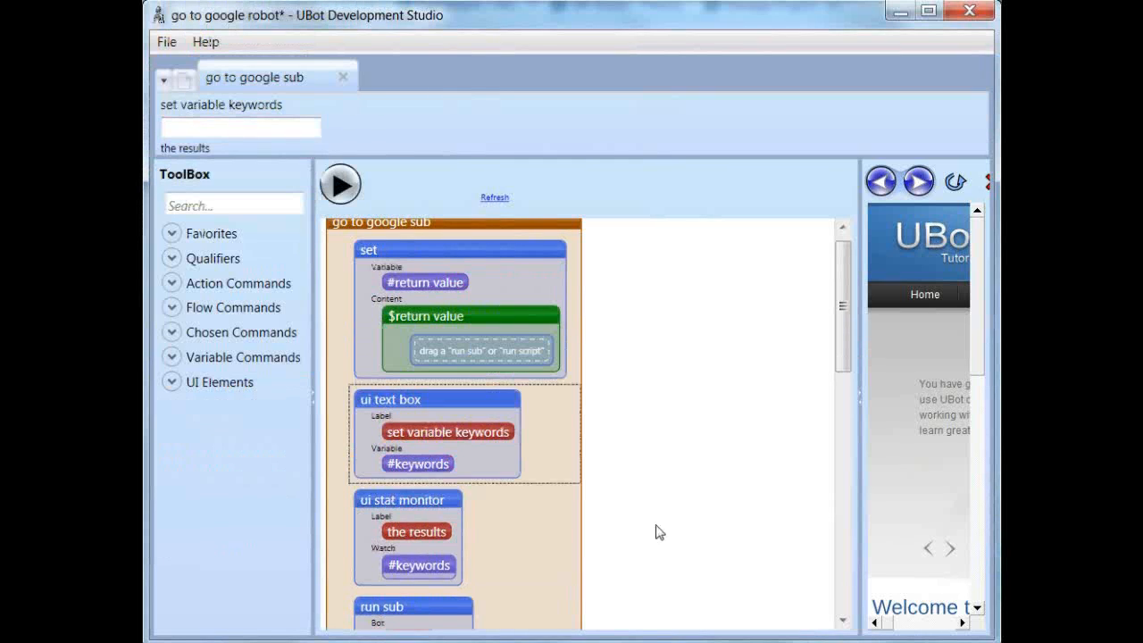
- Move the set block below the text box and nest the run sub call in its $return value slot
scroll(down, 3)
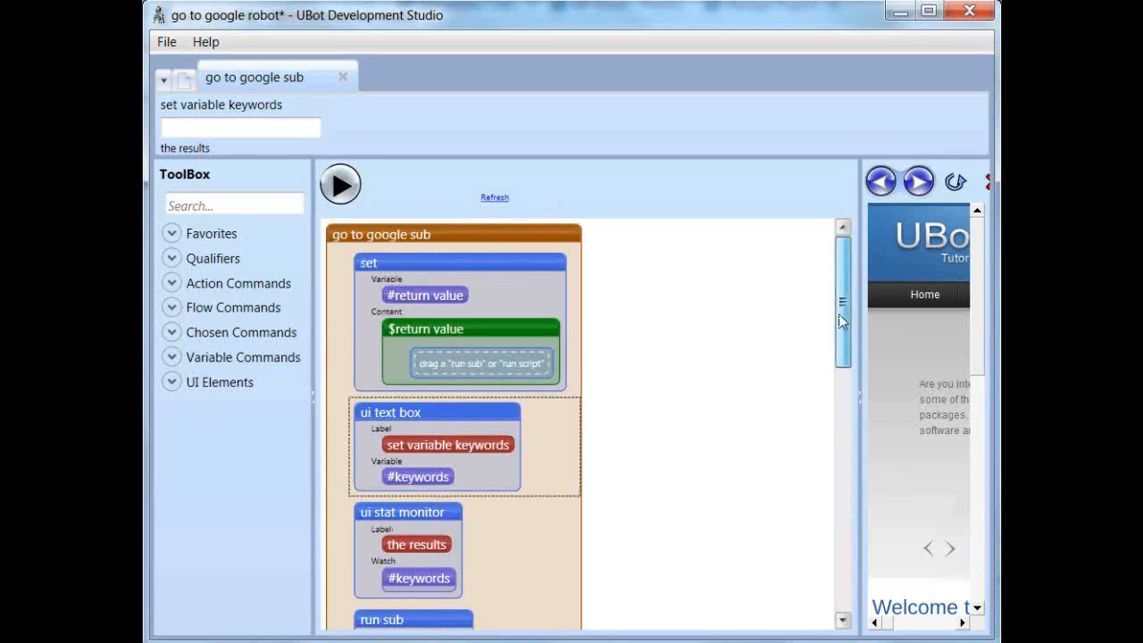
scroll(down, 3)
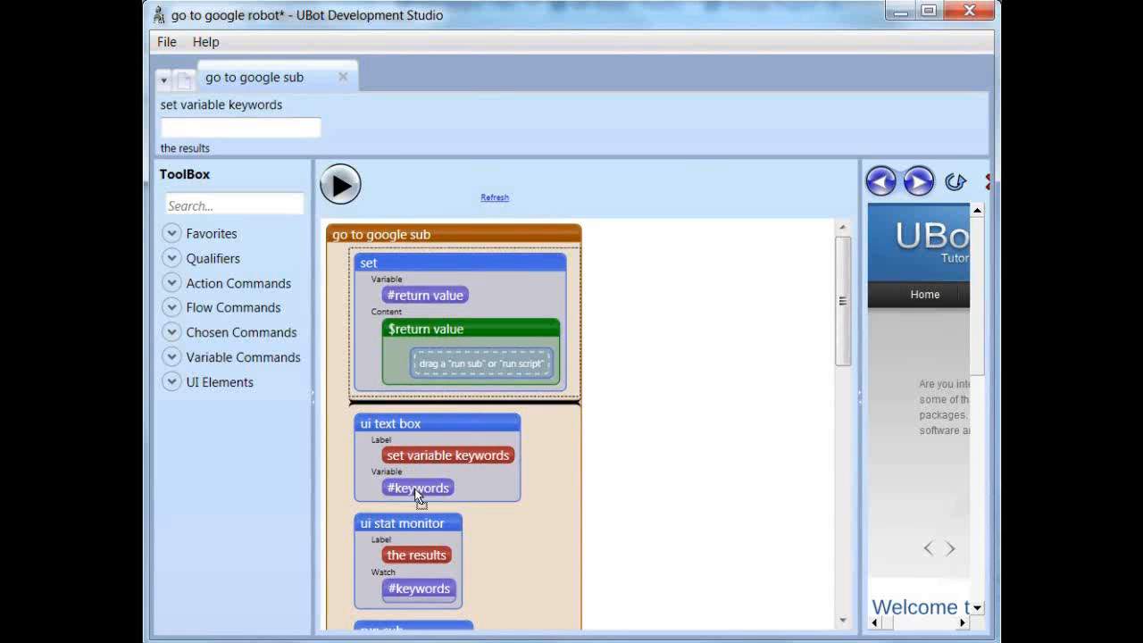
scroll(down, 3)
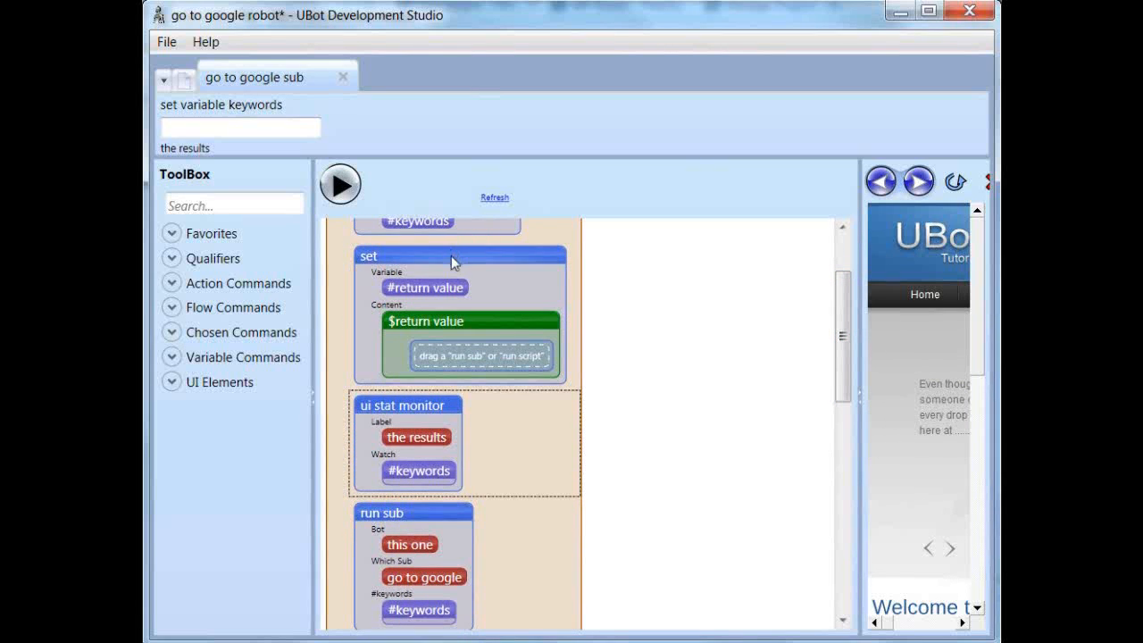
scroll(down, 3)
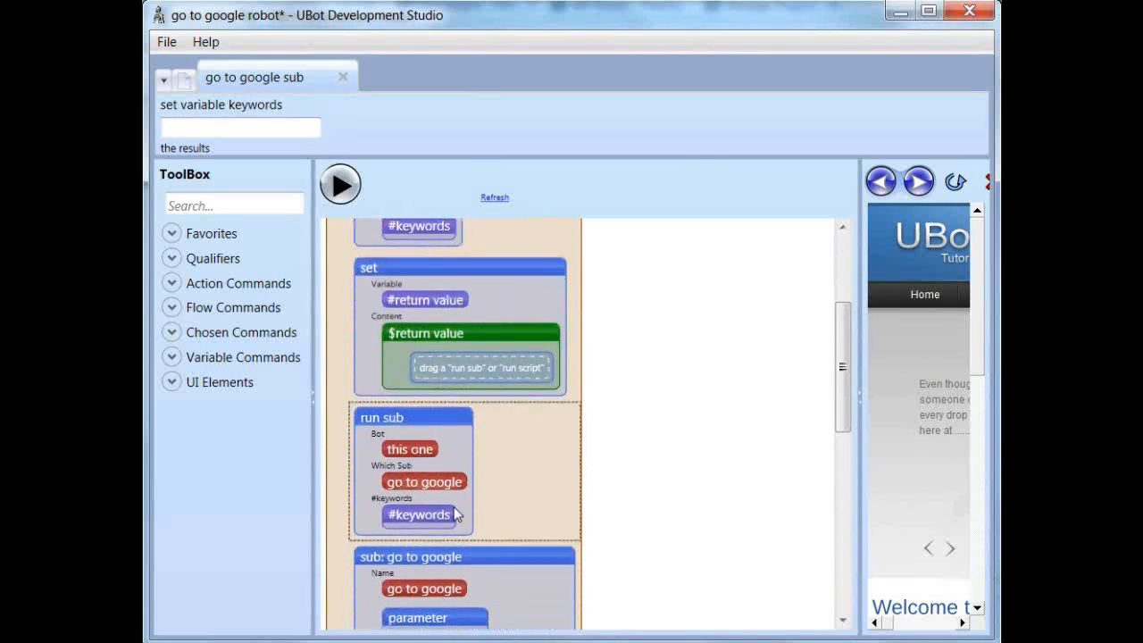
scroll(down, 3)
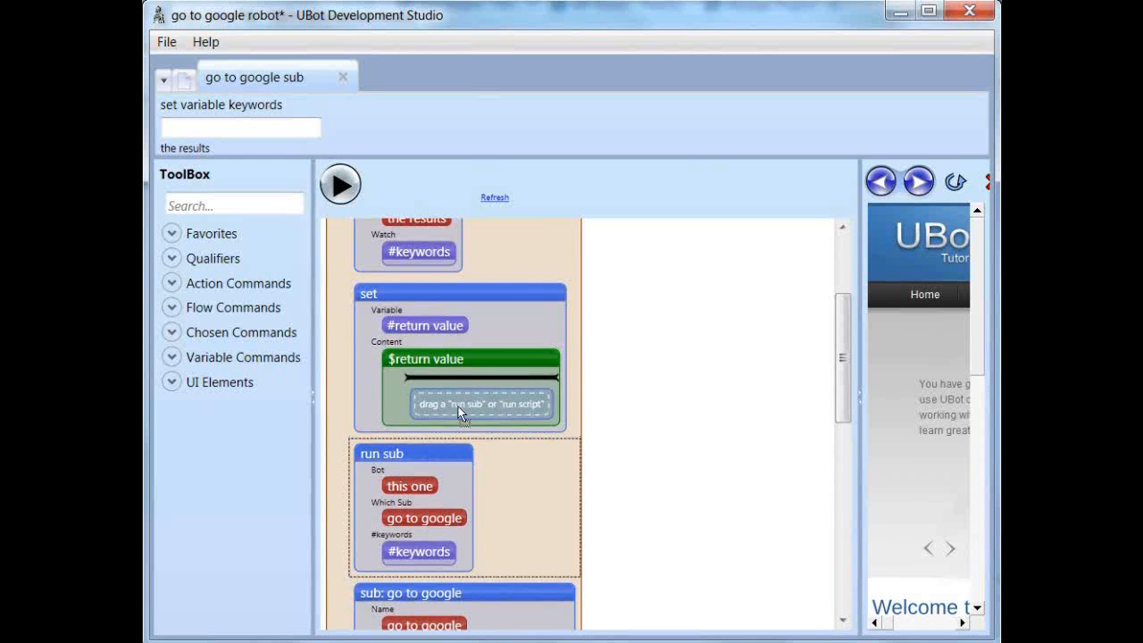
scroll(down, 3)
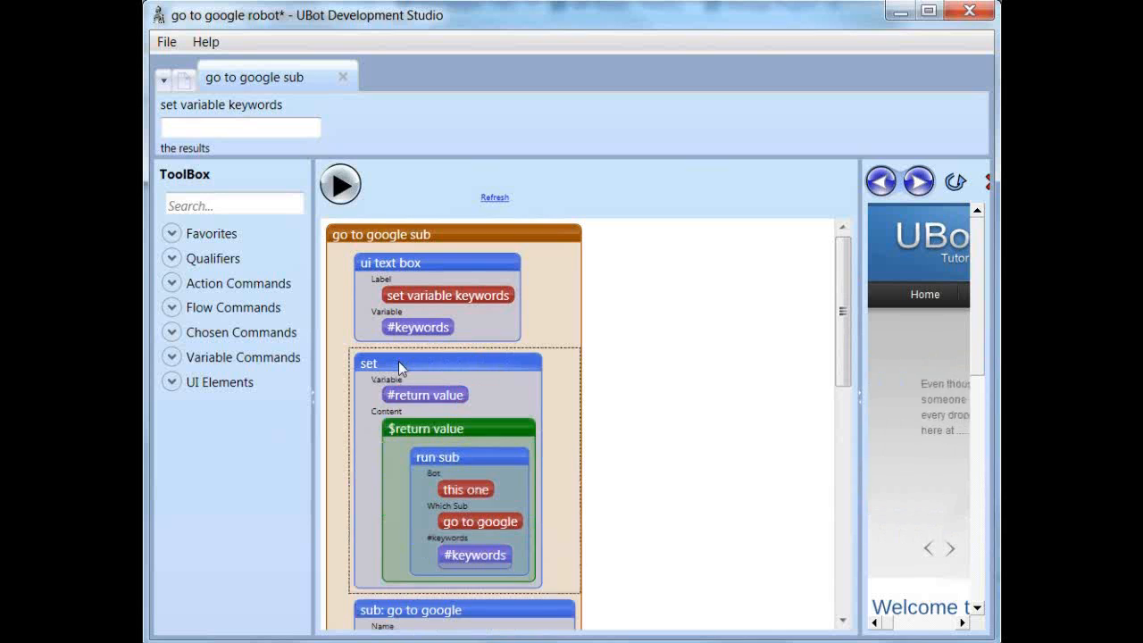
- Add a ui stat monitor labelled 'return value:' watching #return value below the keywords box
text(ui)
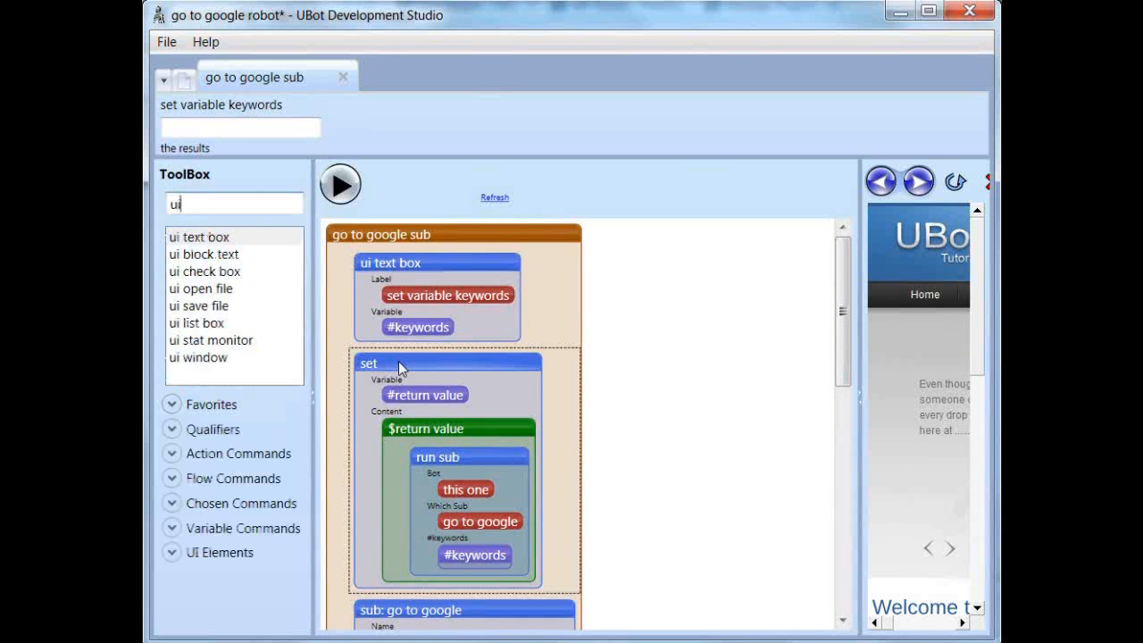
text(stat)
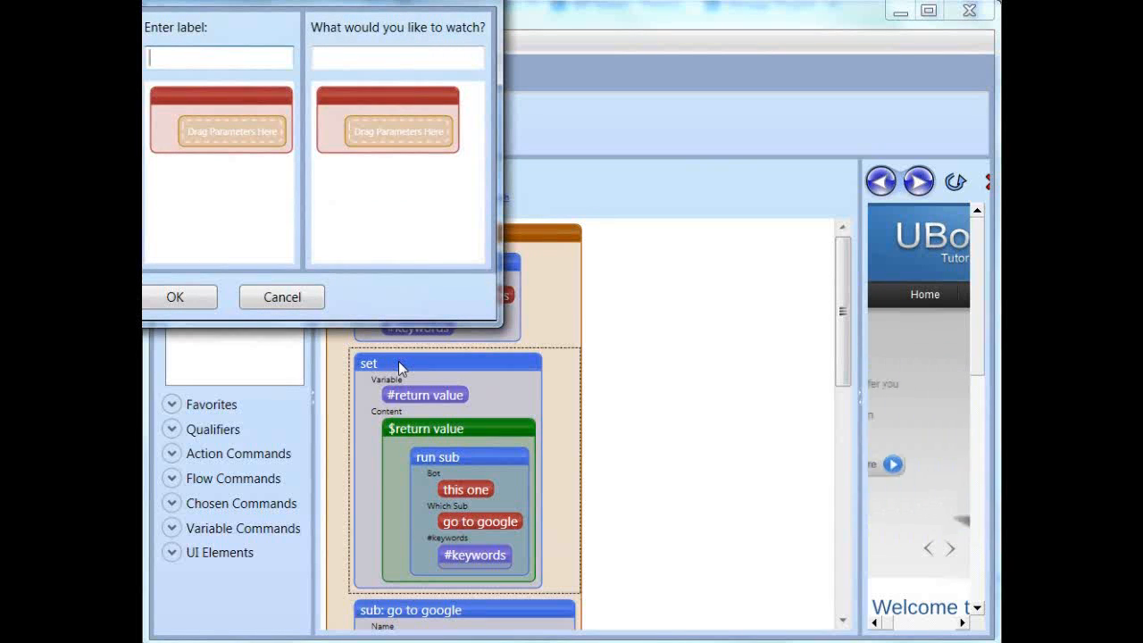
text(return value:)
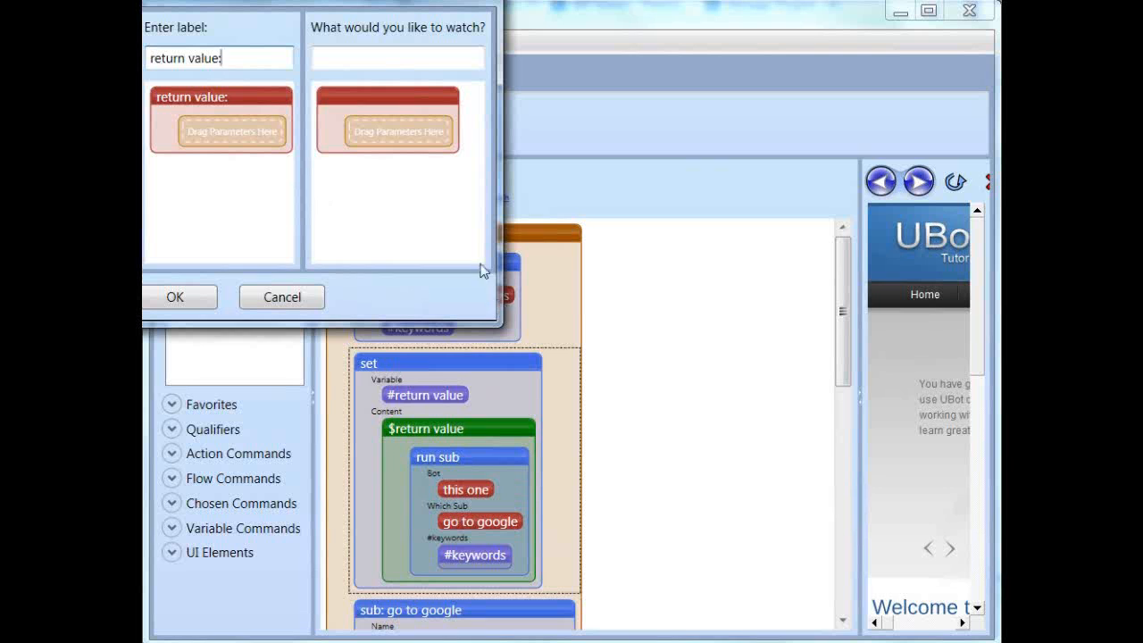
right_click(389, 125)
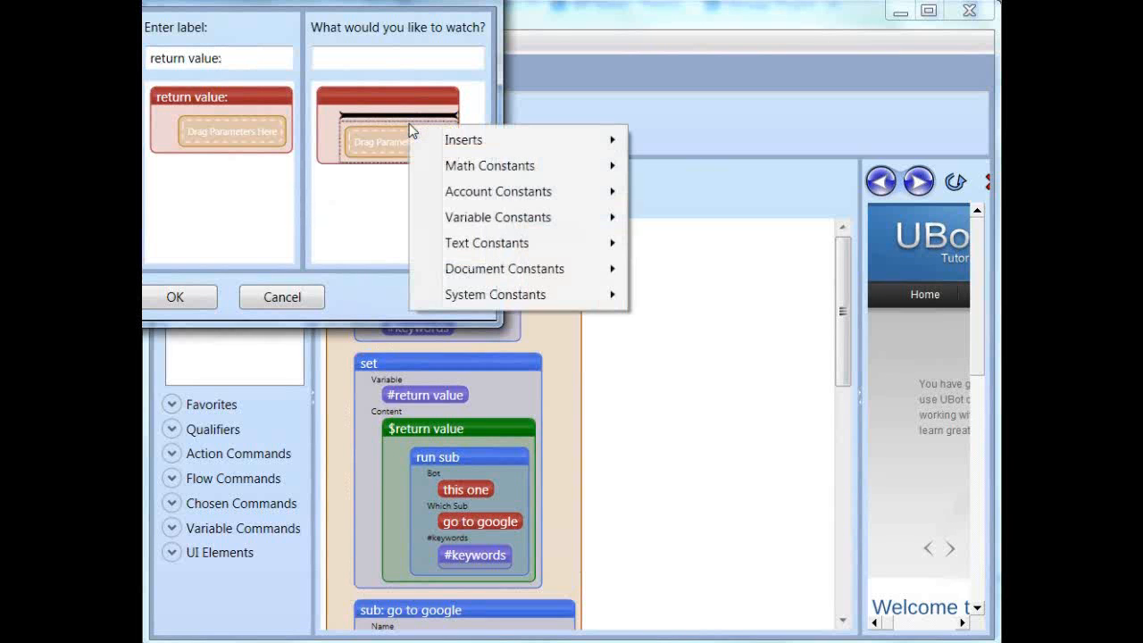
mouse_move(465, 140)
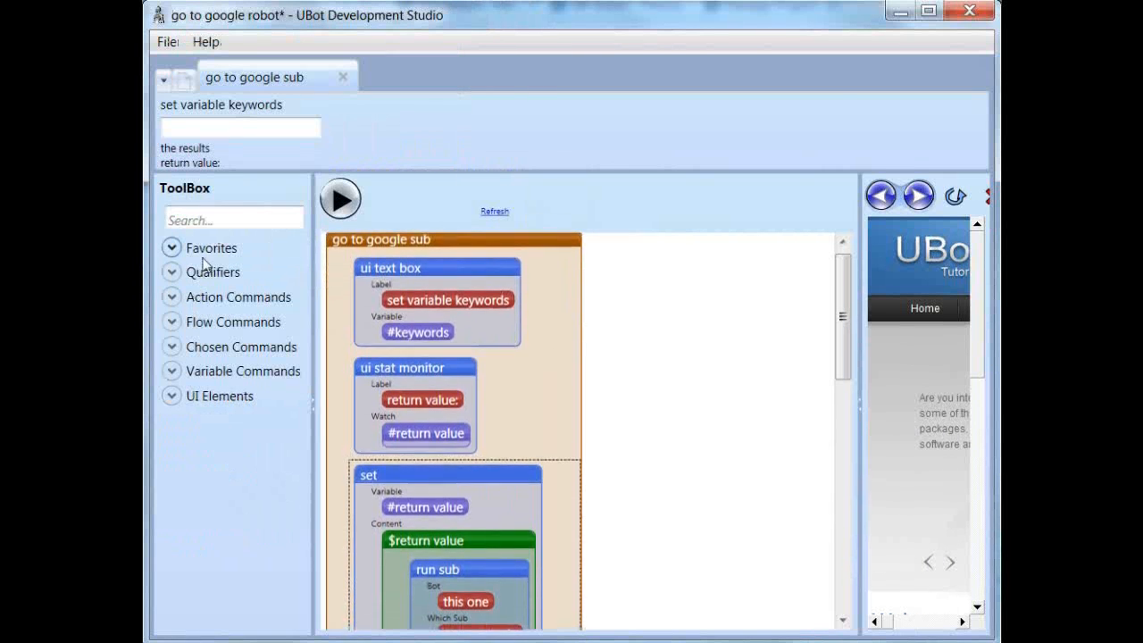
scroll(down, 3)
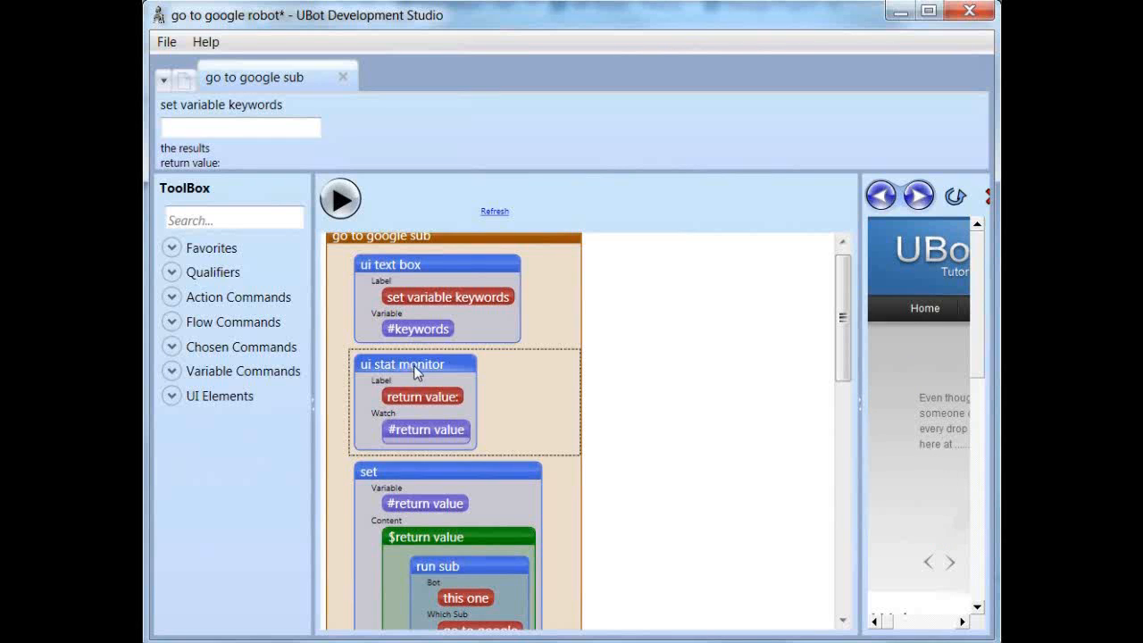
- Set #return value to 'not run' above the monitor and add a pause script before the sub call
text(set)
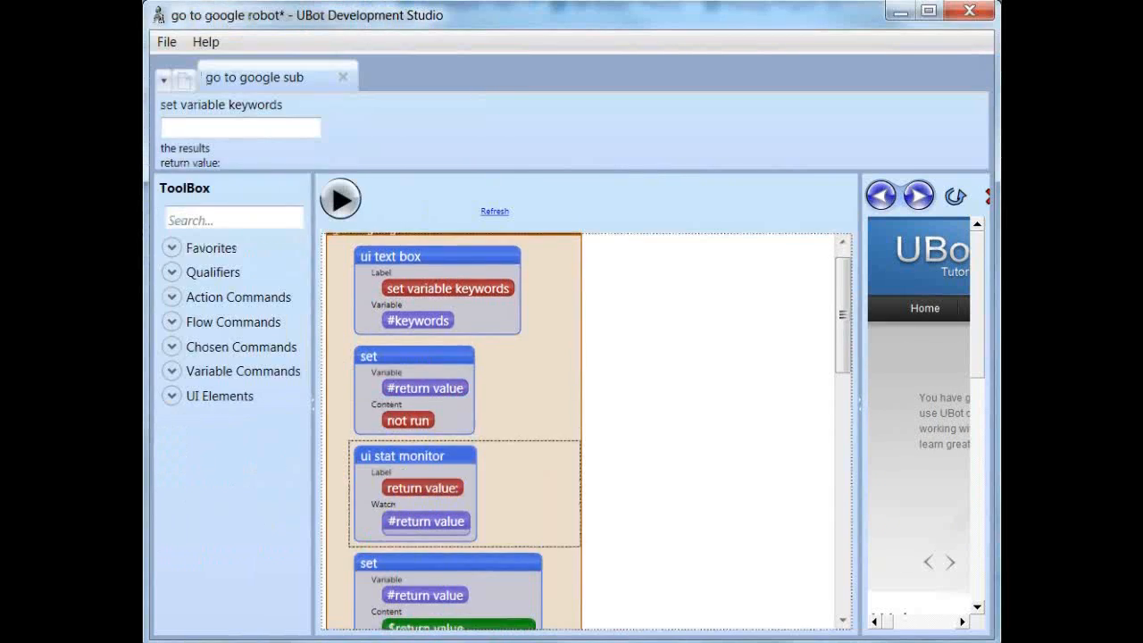
scroll(down, 3)
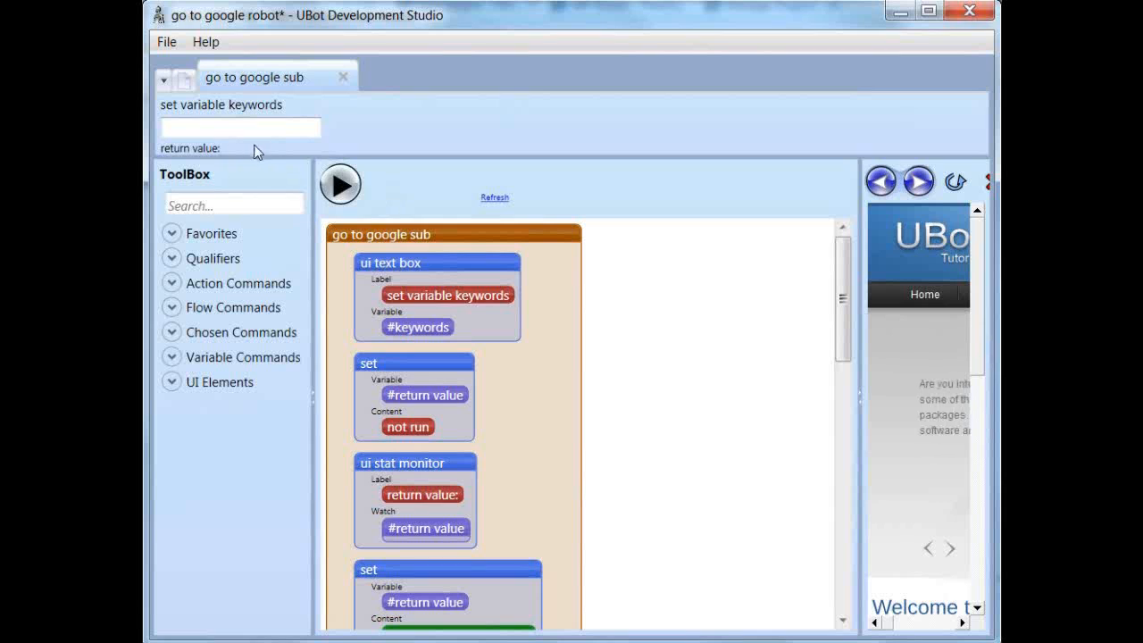
mouse_move(454, 515)
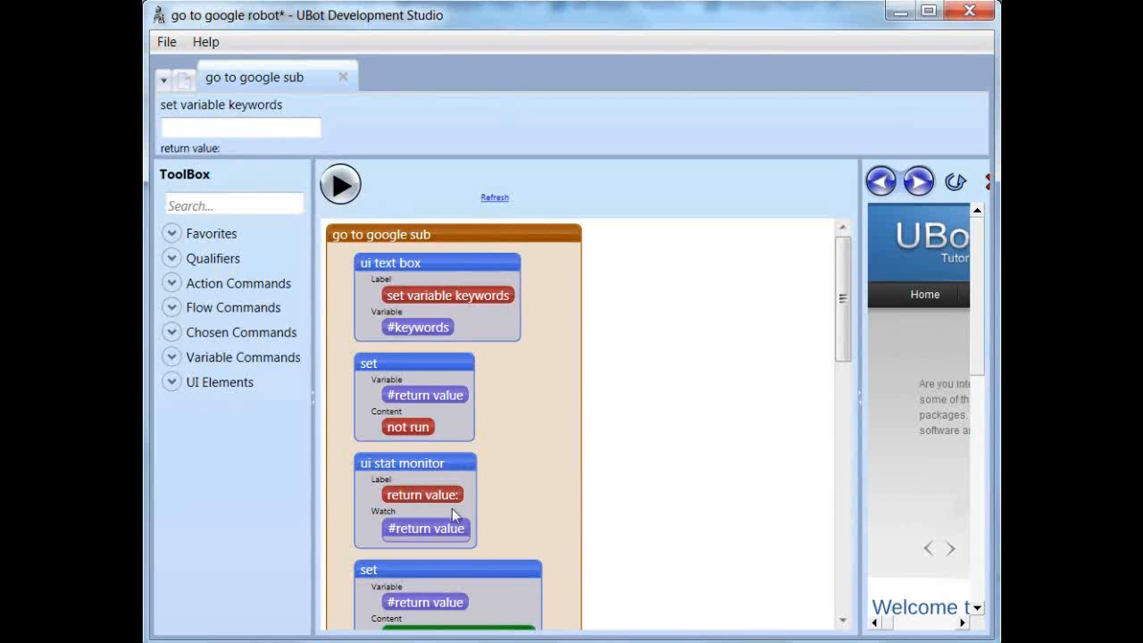
scroll(down, 3)
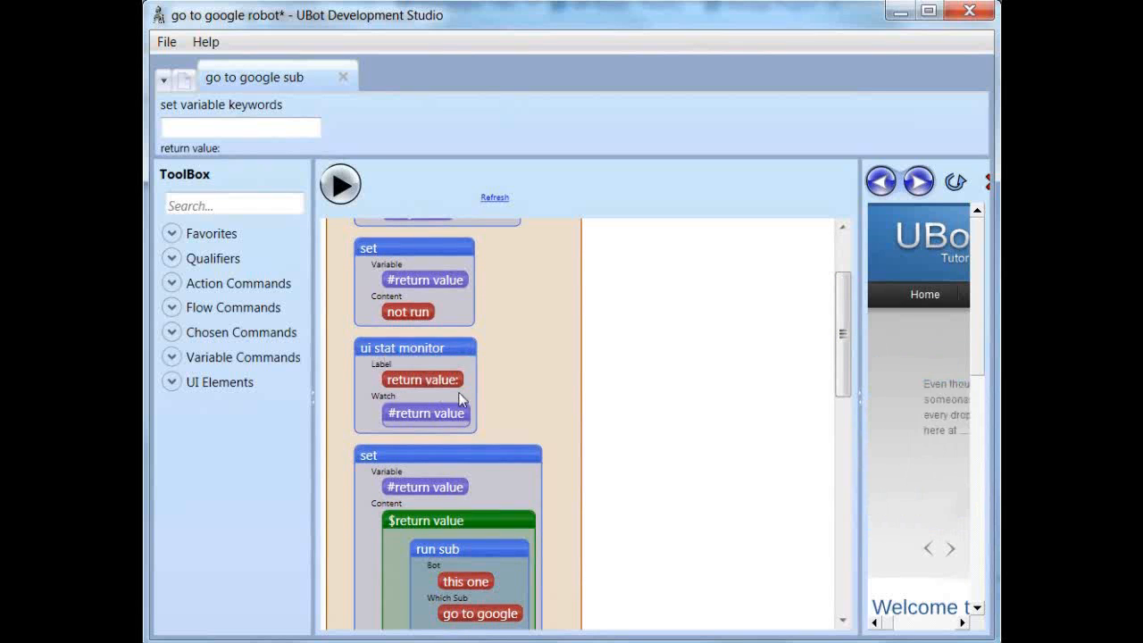
scroll(down, 3)
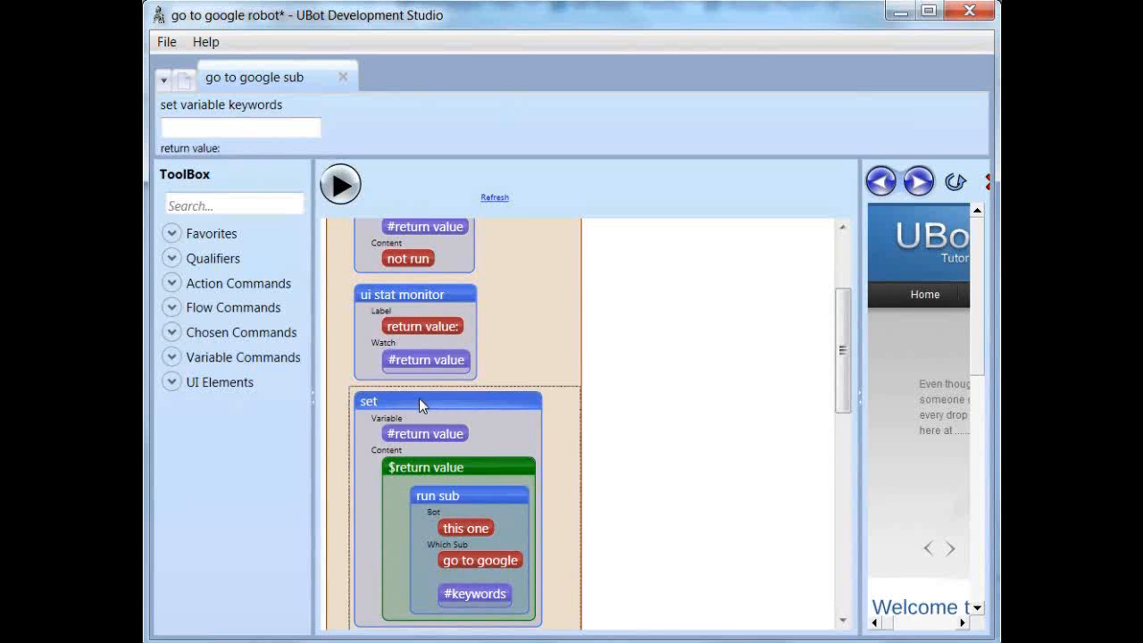
text(pau)
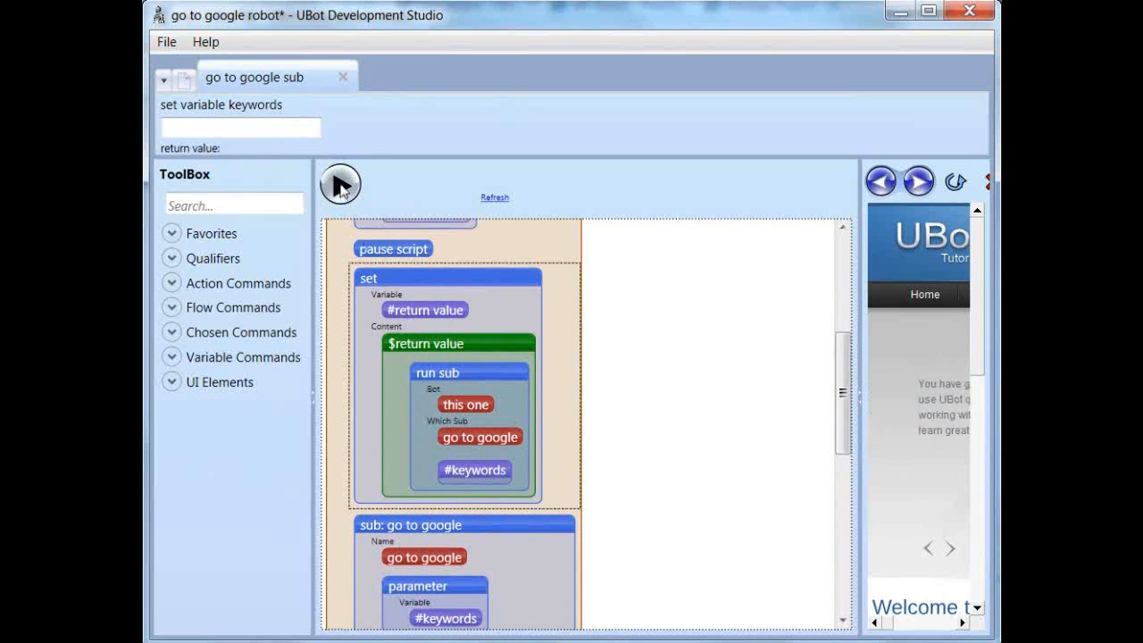
- Run the bot and continue past the pause so the monitor changes to 'sub successful'
click(340, 182)
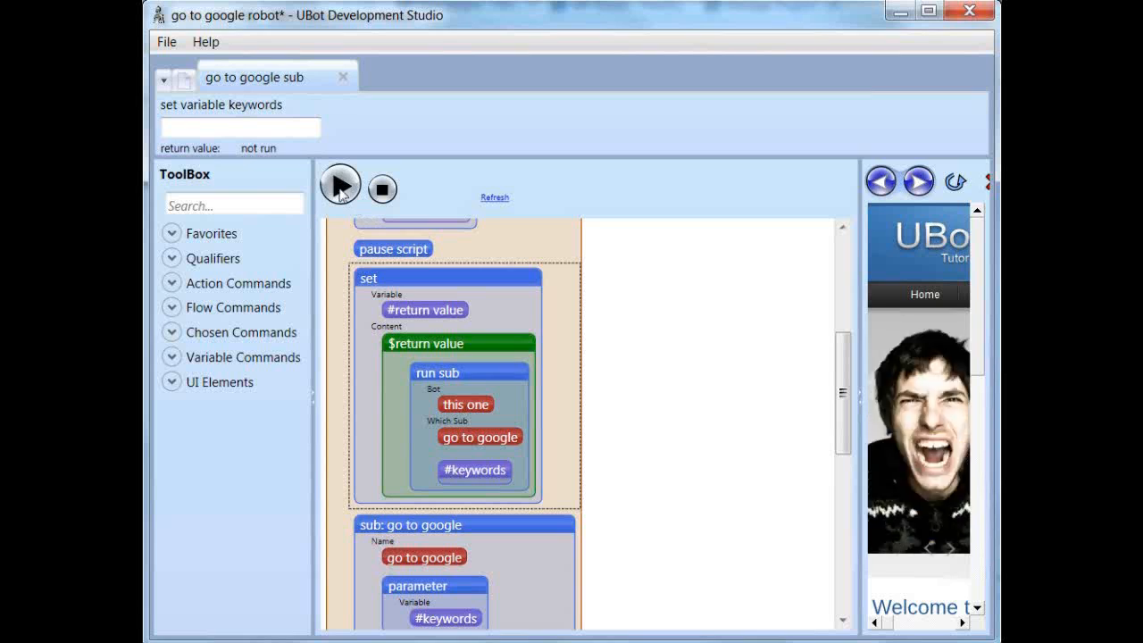
click(340, 182)
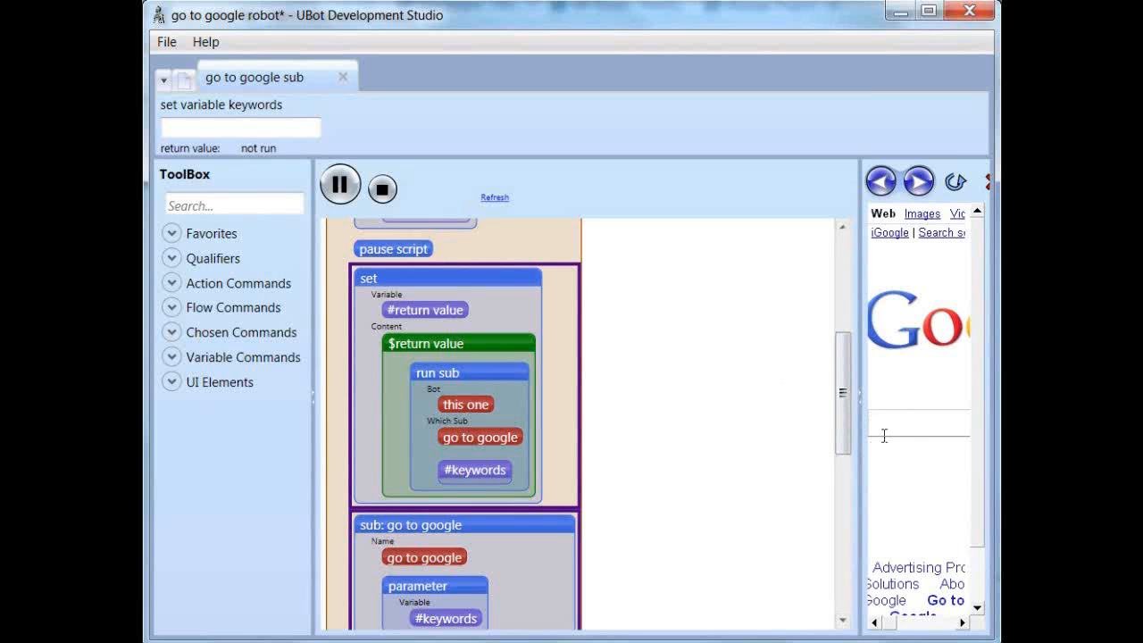
click(382, 182)
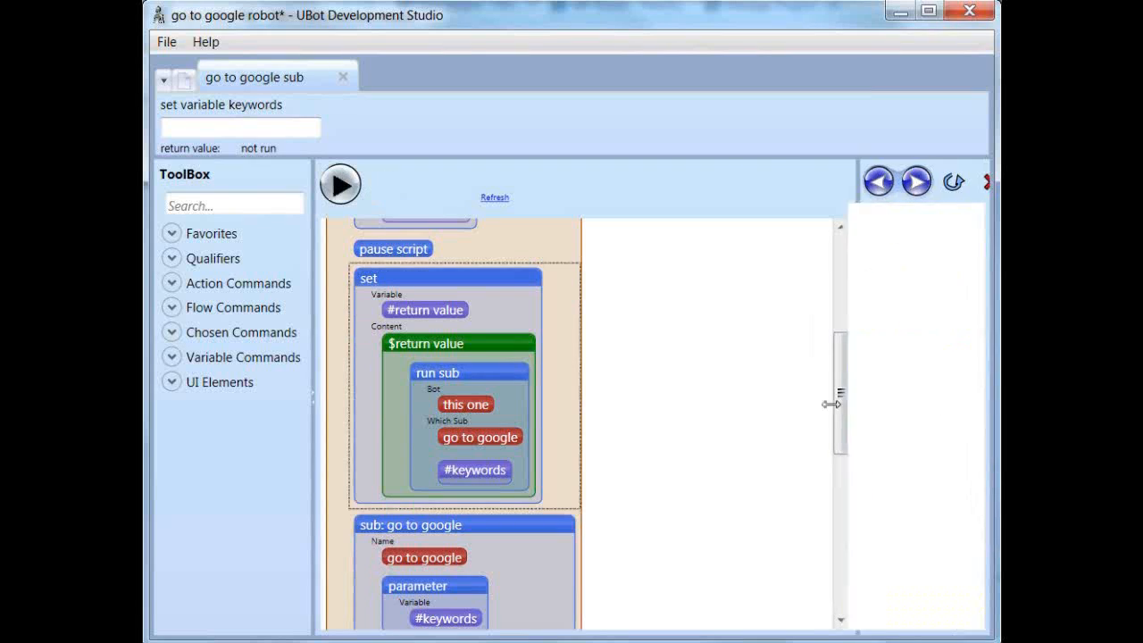
click(340, 184)
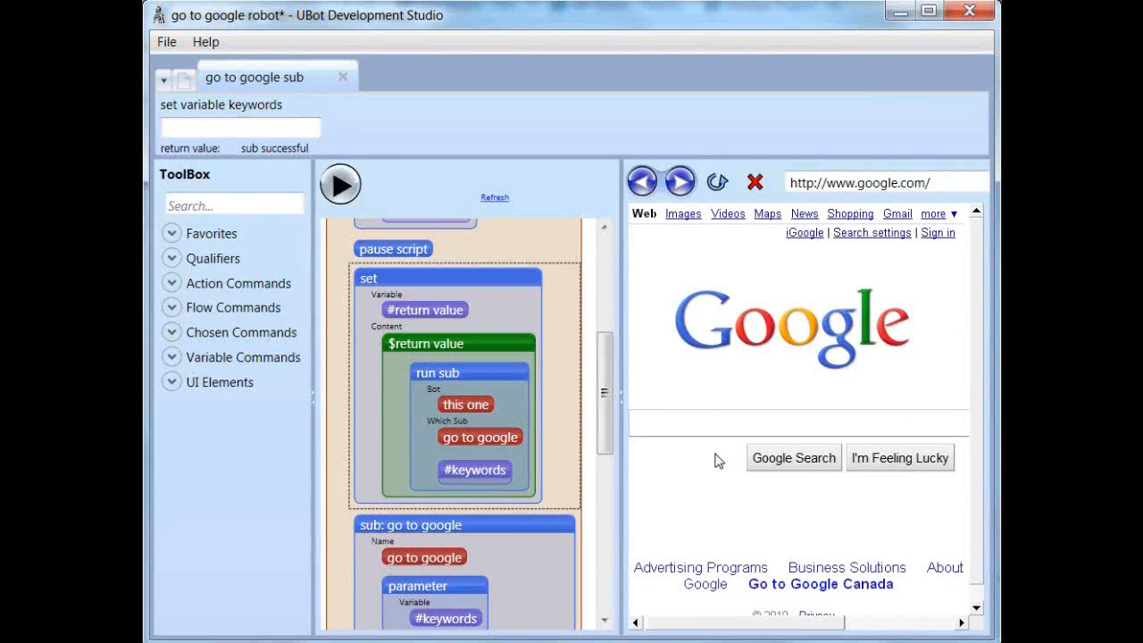
mouse_move(246, 157)
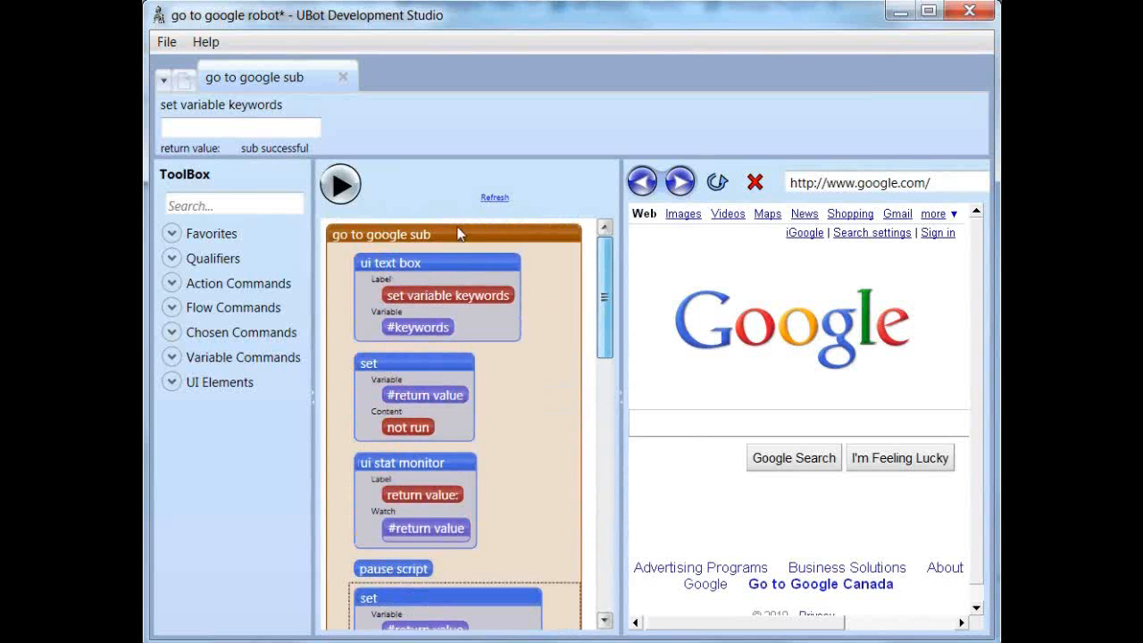
- Enter 'testing 123' as the keywords and rerun the bot through the pause
click(240, 128)
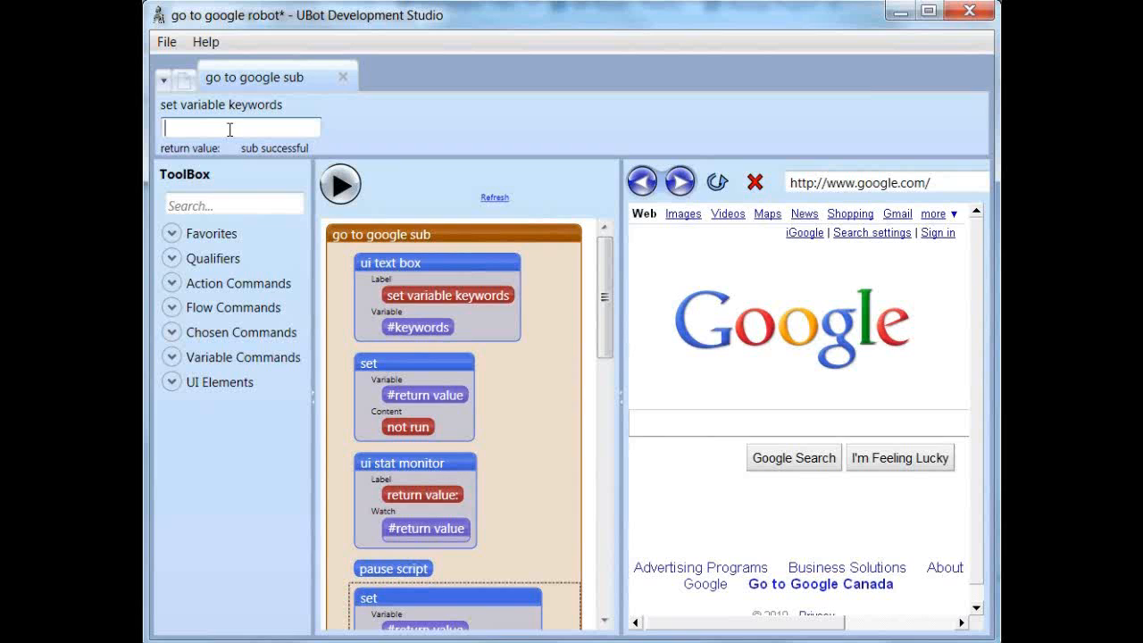
text(testing 123)
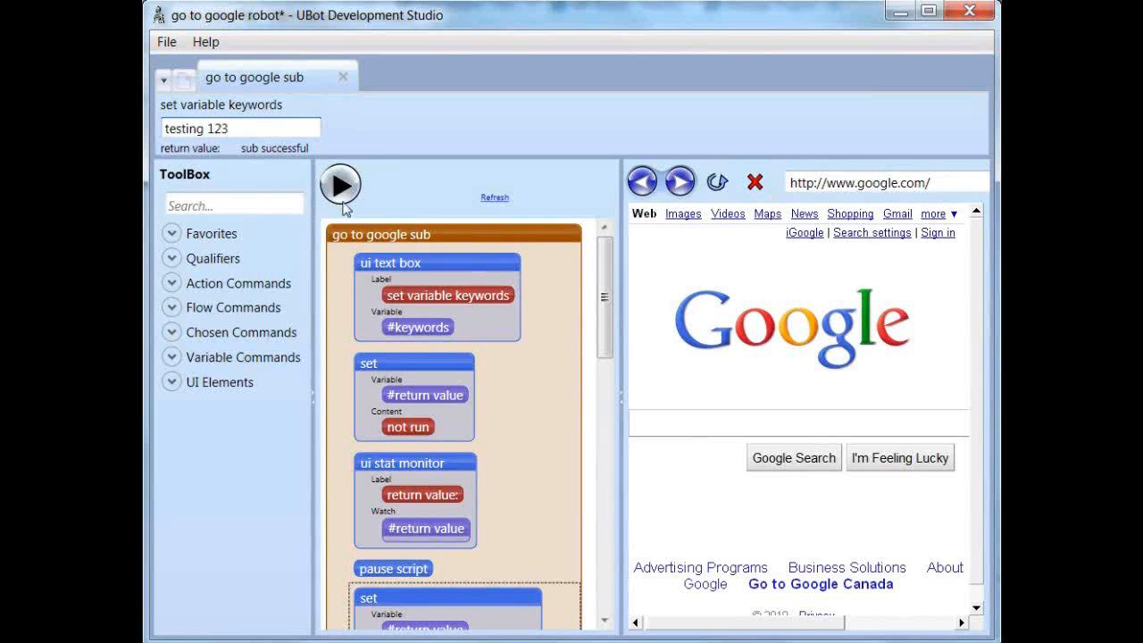
click(340, 184)
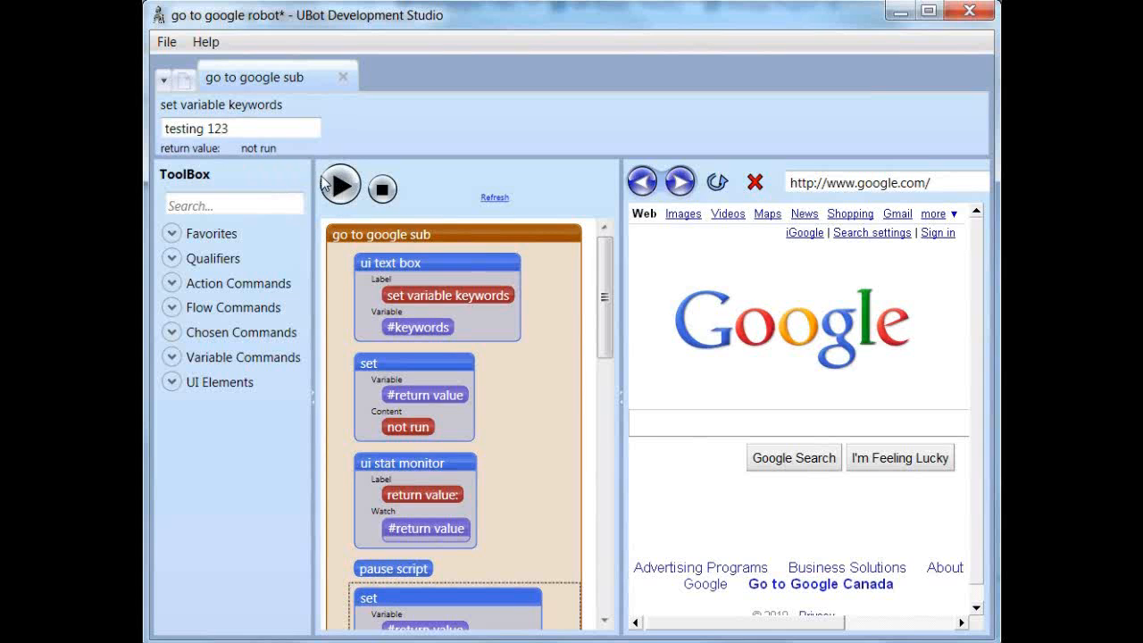
click(339, 184)
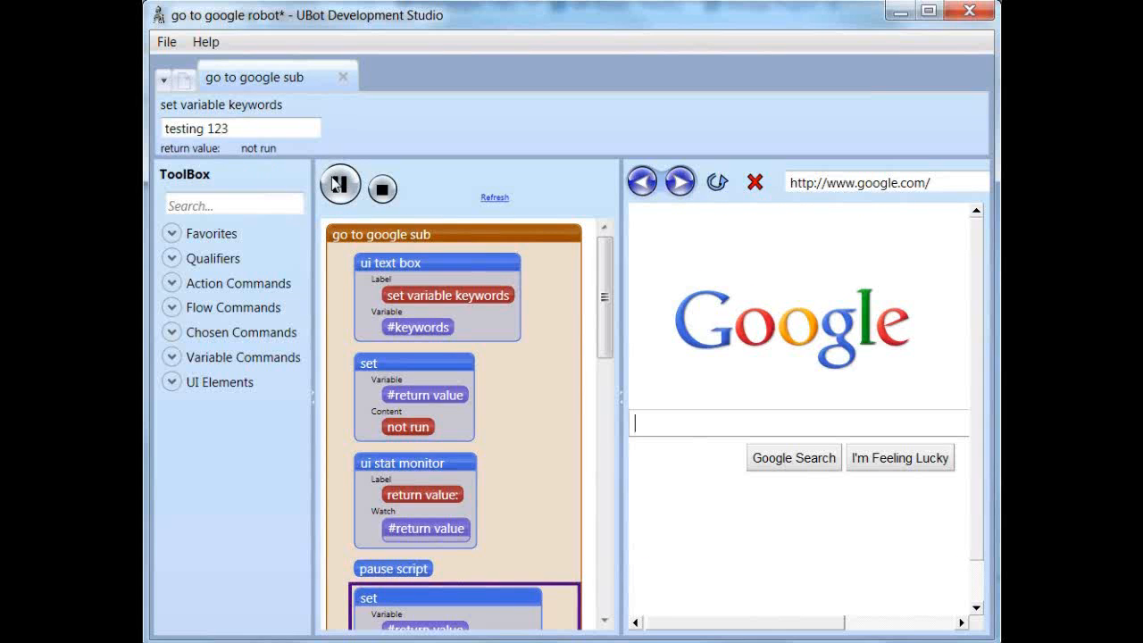
click(793, 458)
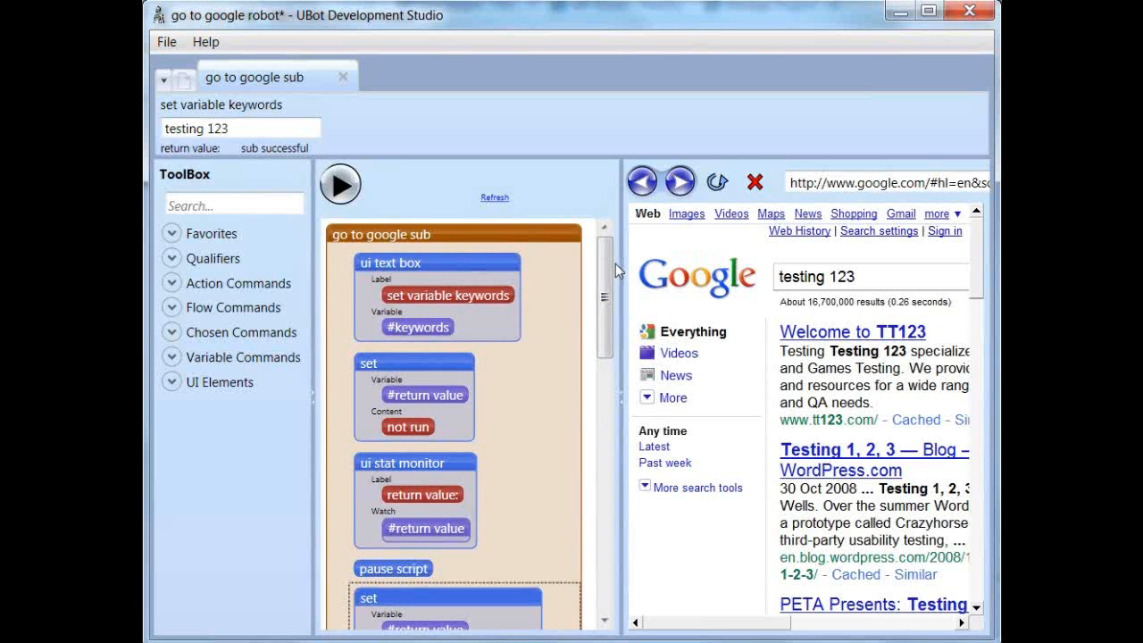
mouse_move(214, 111)
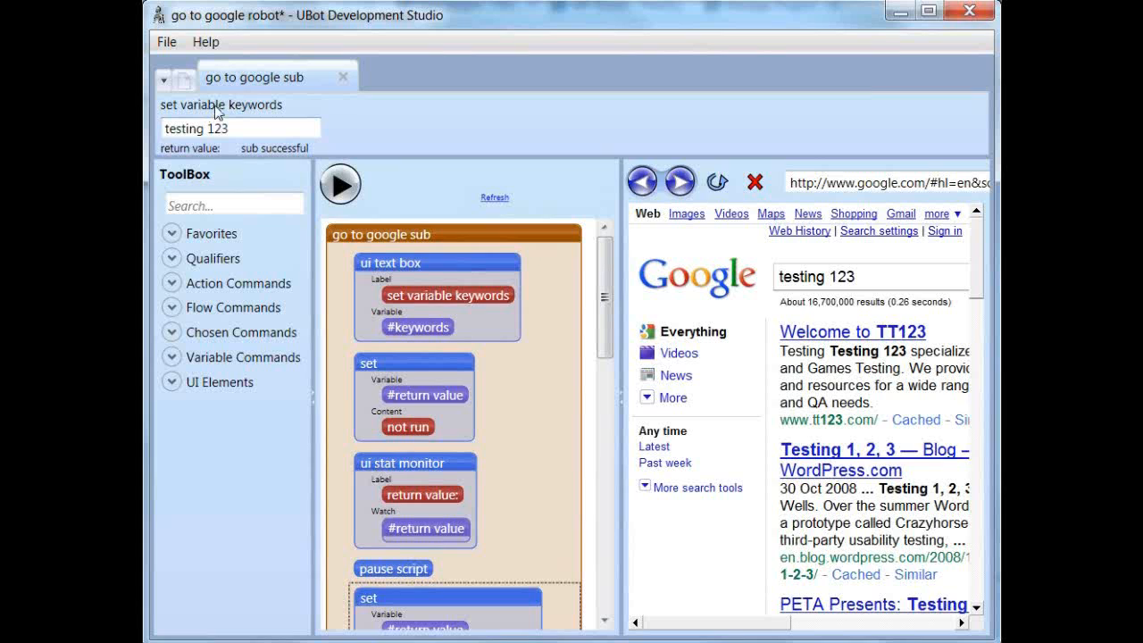
mouse_move(318, 205)
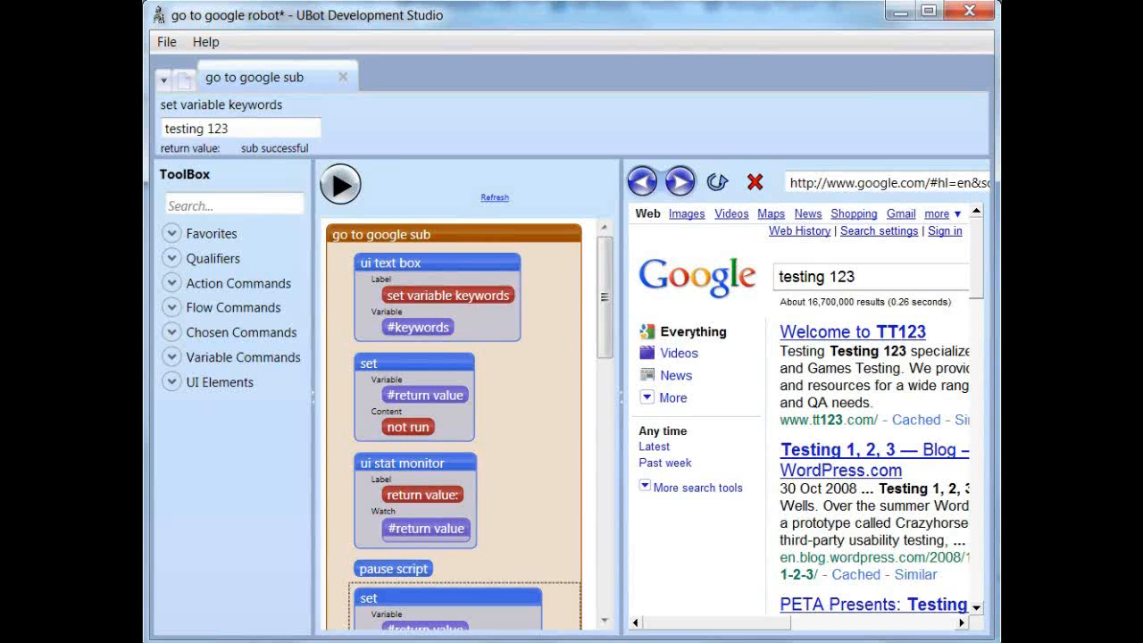
mouse_move(212, 225)
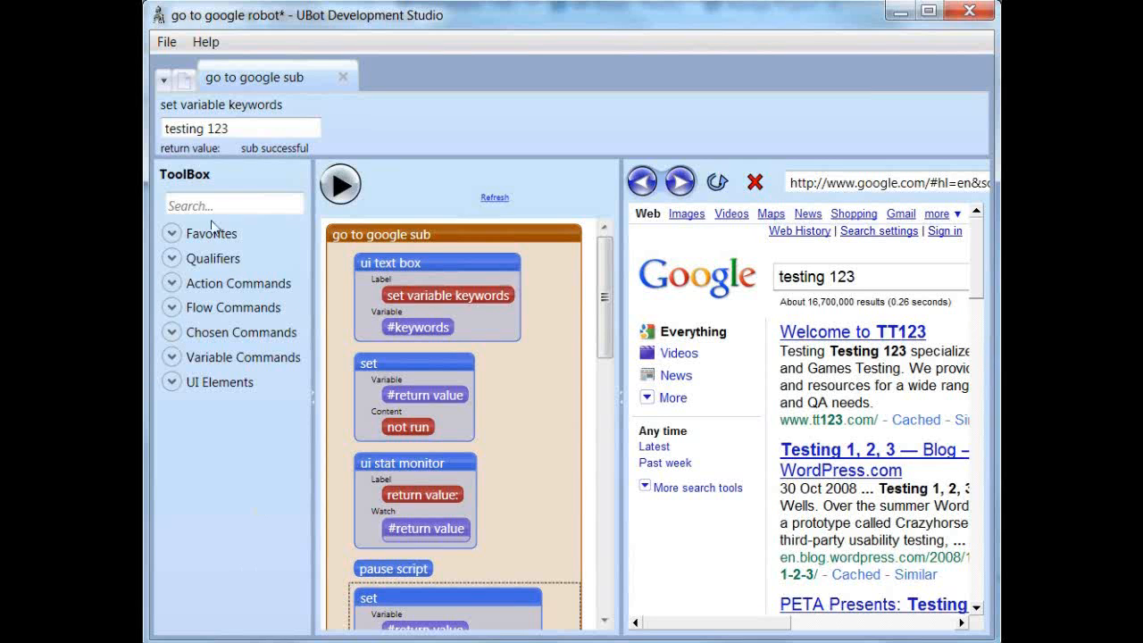
scroll(down, 3)
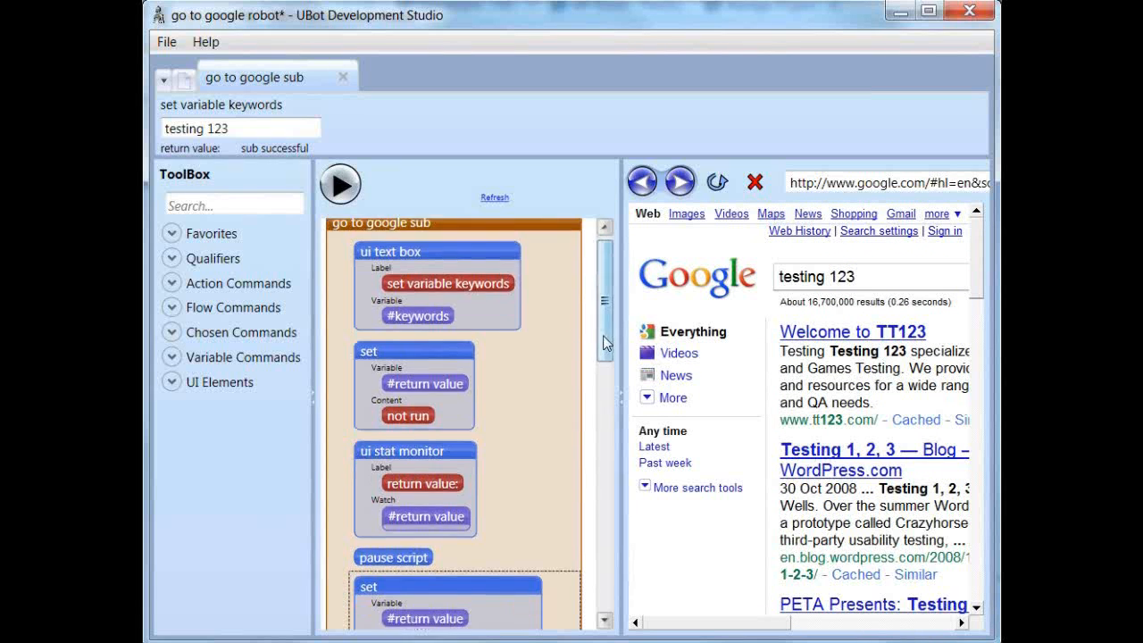
scroll(down, 3)
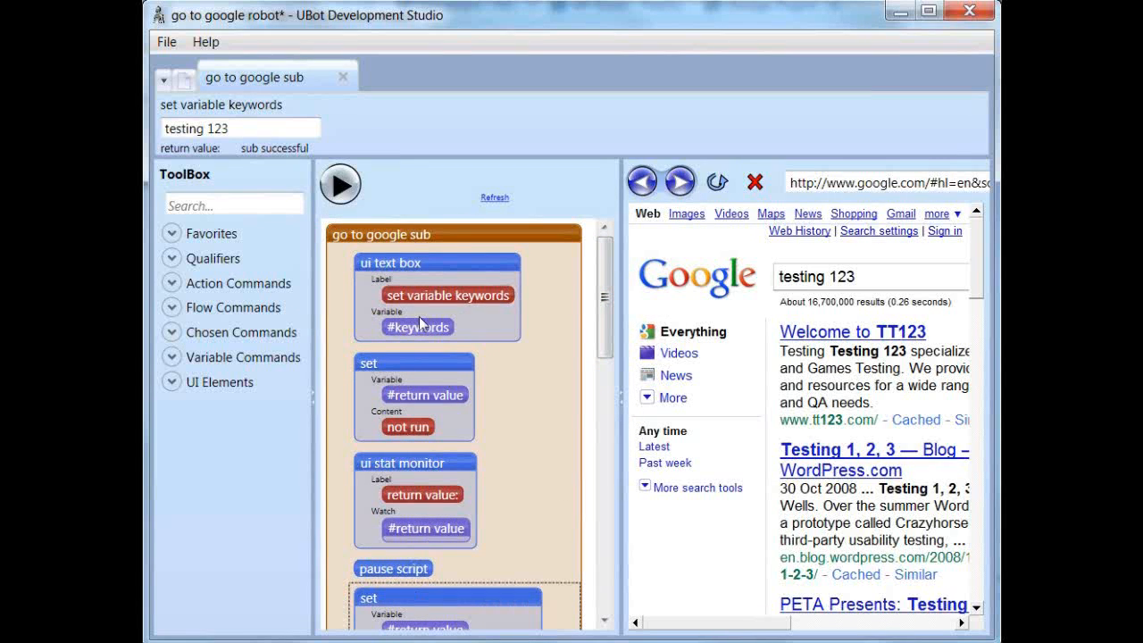
scroll(down, 3)
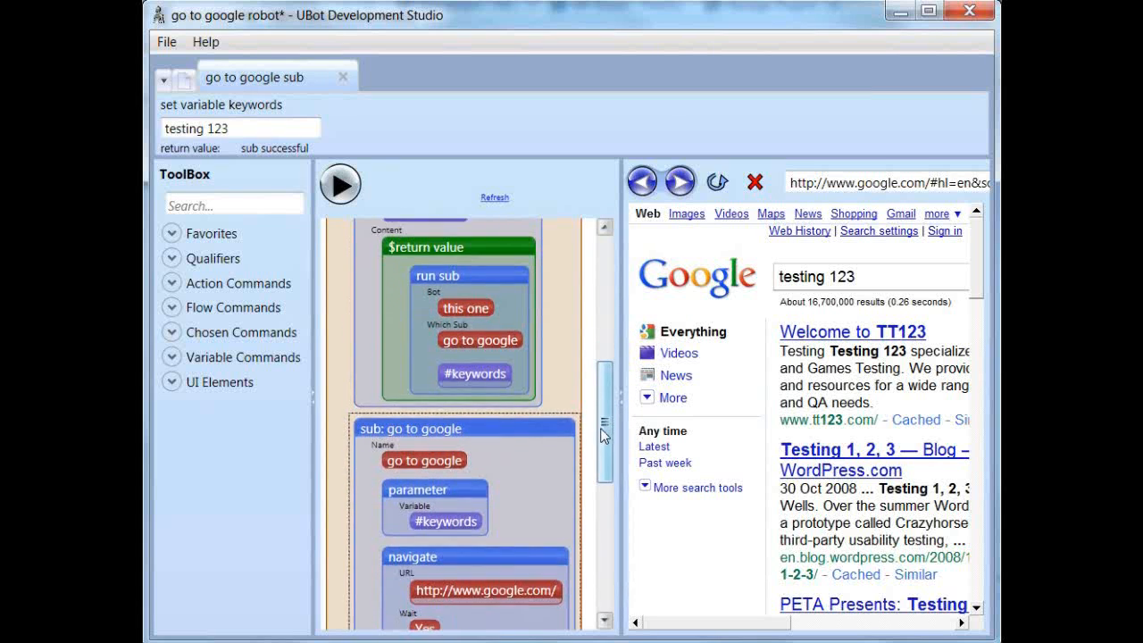
scroll(down, 3)
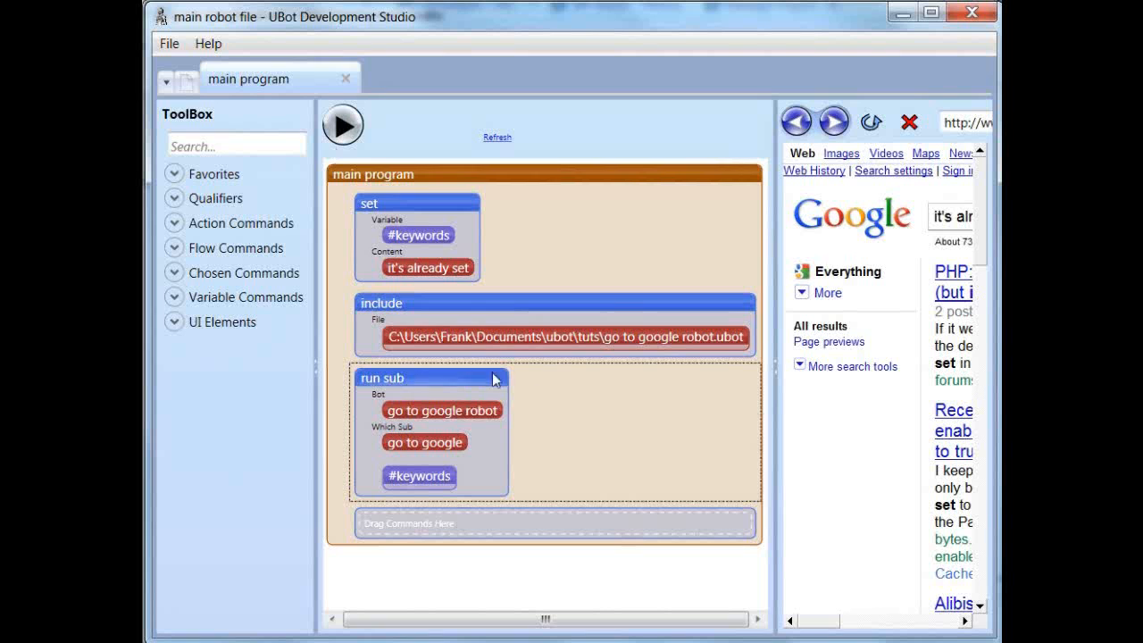
mouse_move(677, 582)
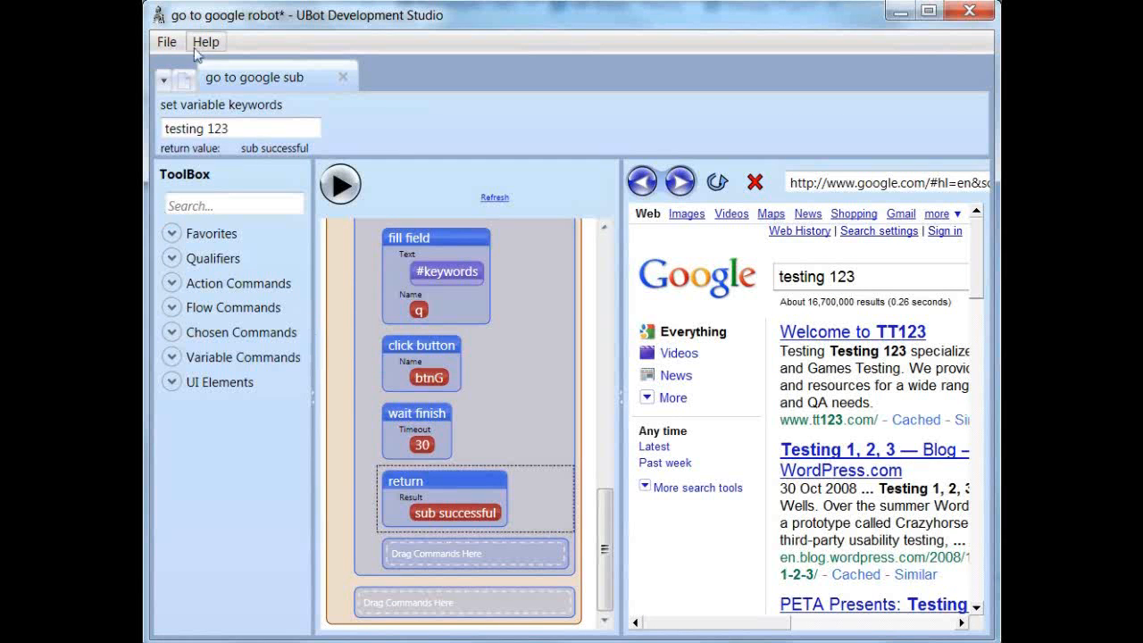
- Save the go to google robot with File > Save Bot
click(166, 43)
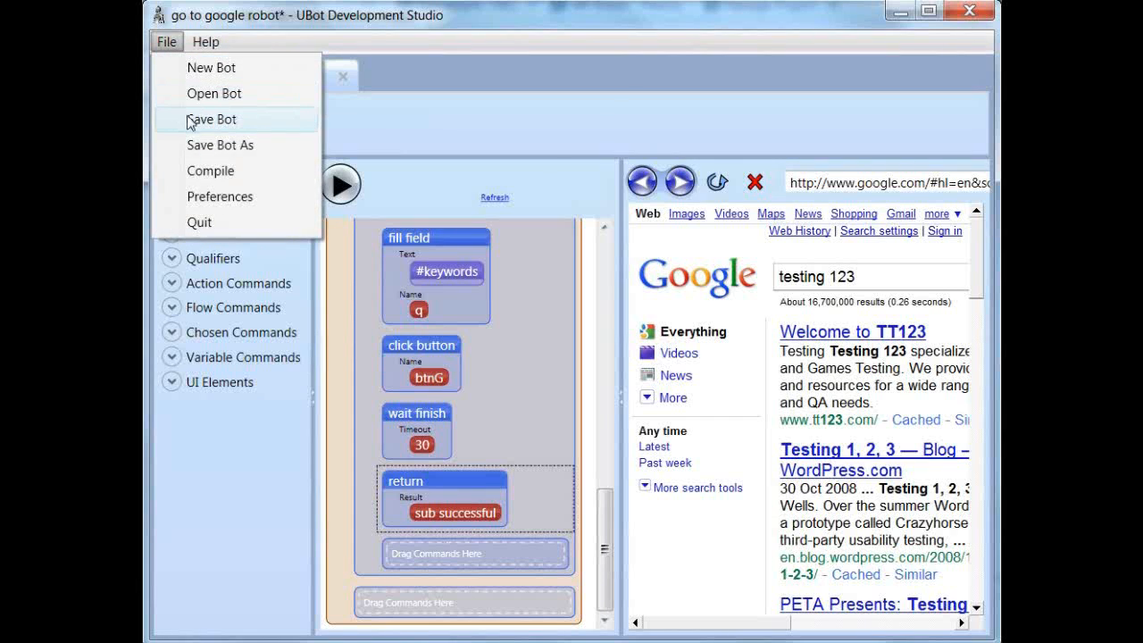
click(211, 118)
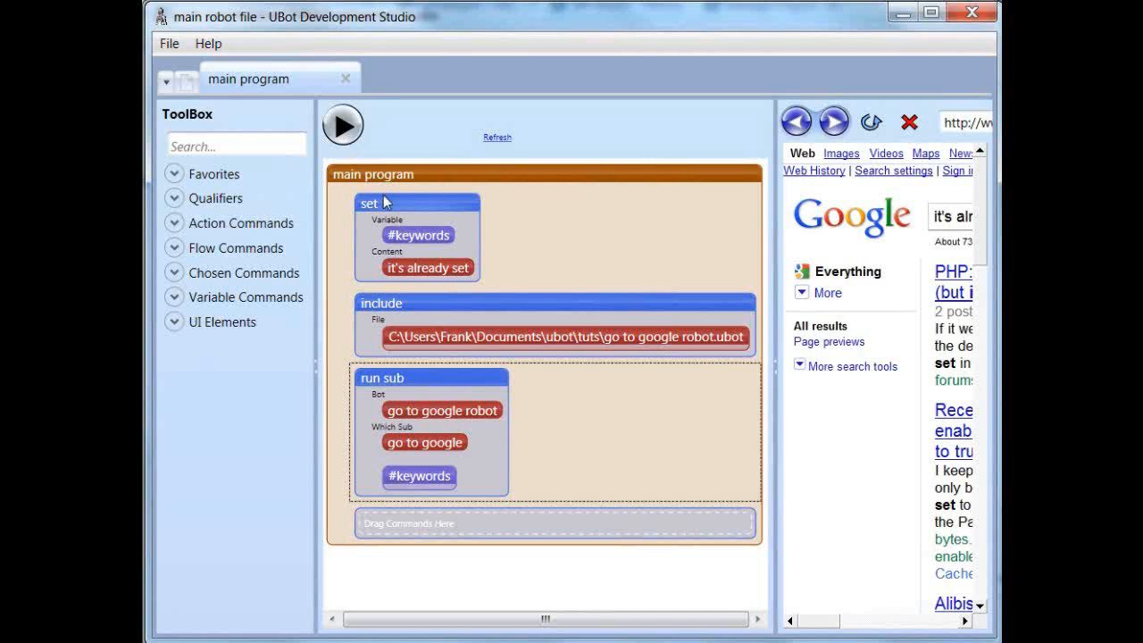
mouse_move(404, 221)
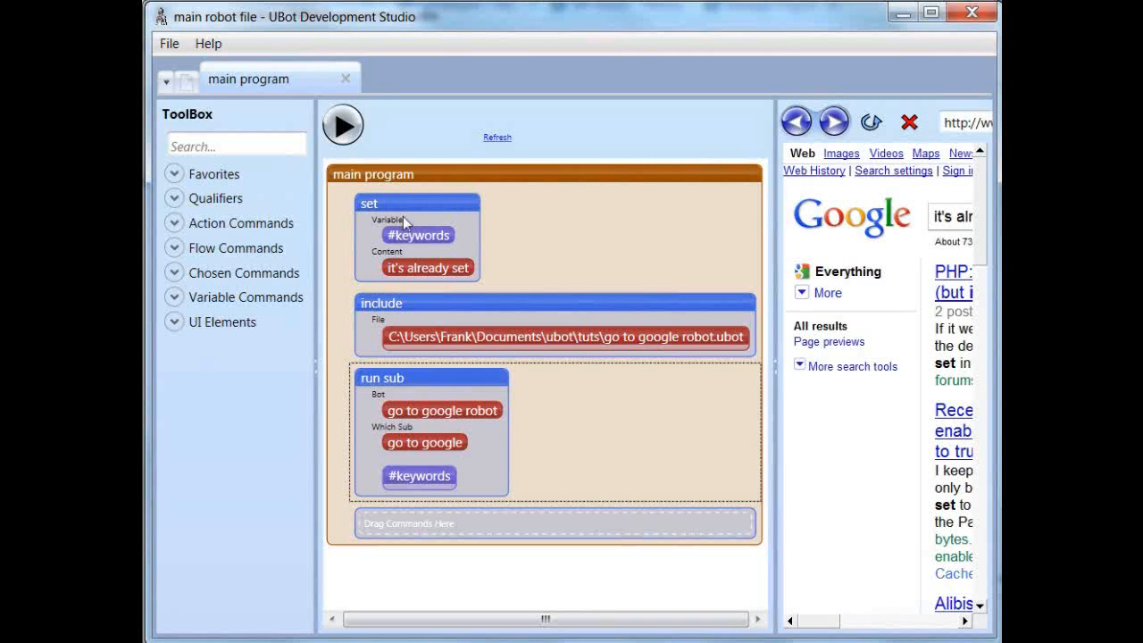
mouse_move(495, 275)
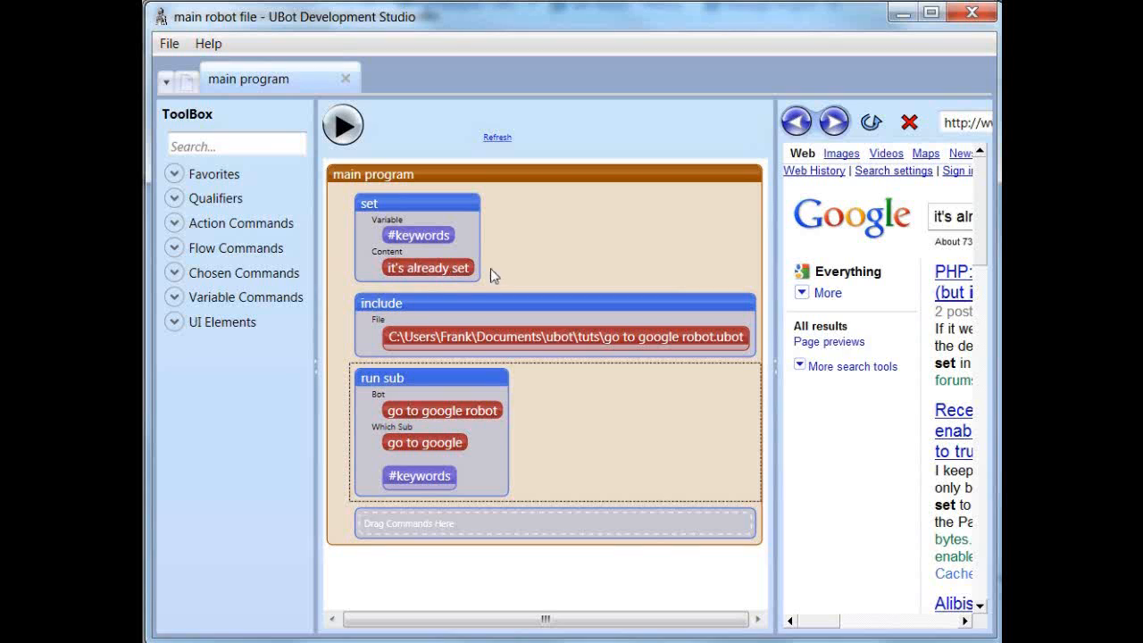
mouse_move(889, 86)
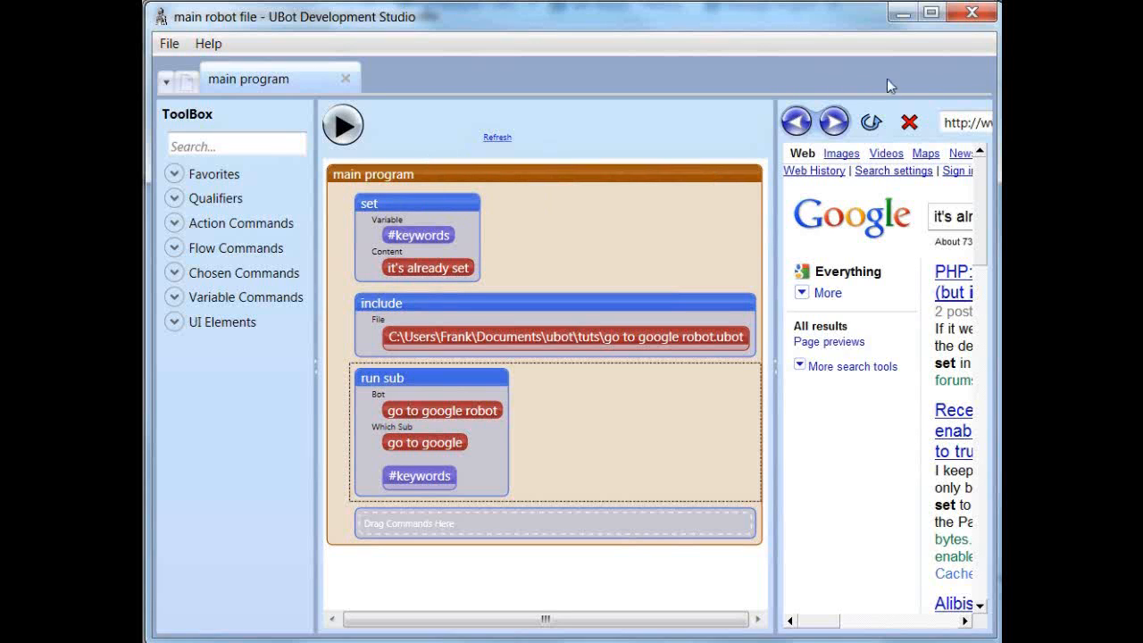
mouse_move(661, 121)
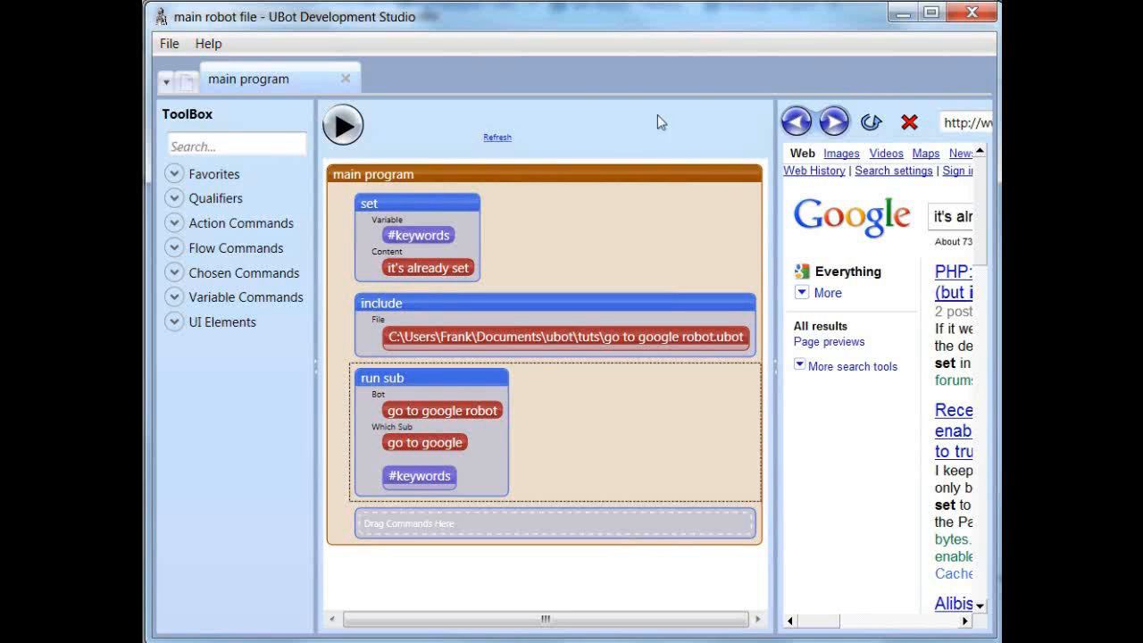
mouse_move(463, 296)
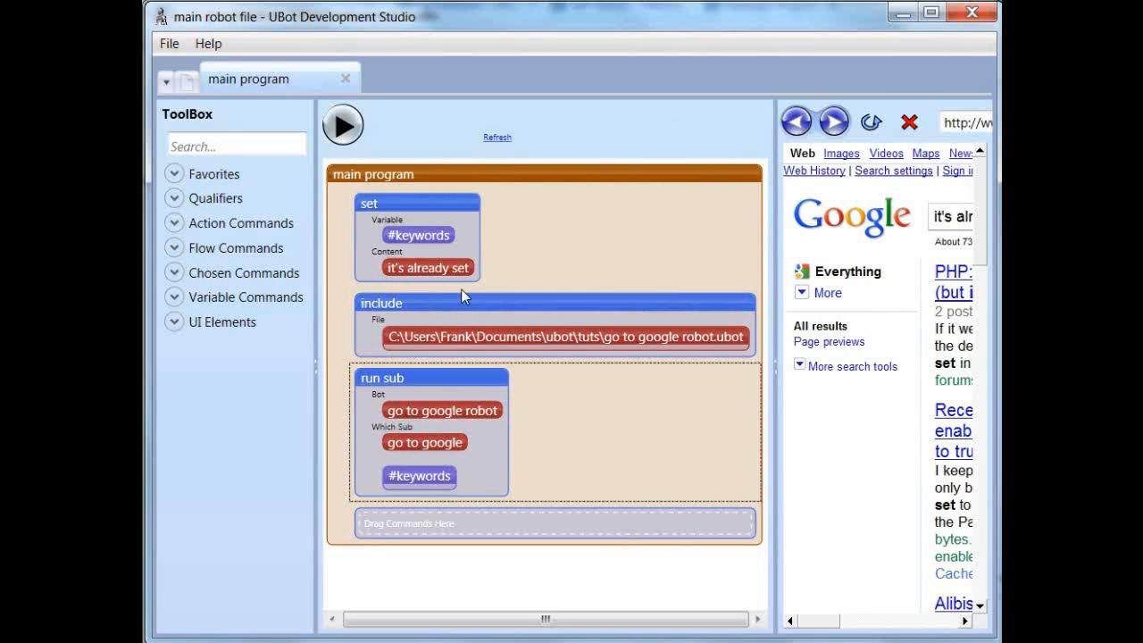
mouse_move(482, 355)
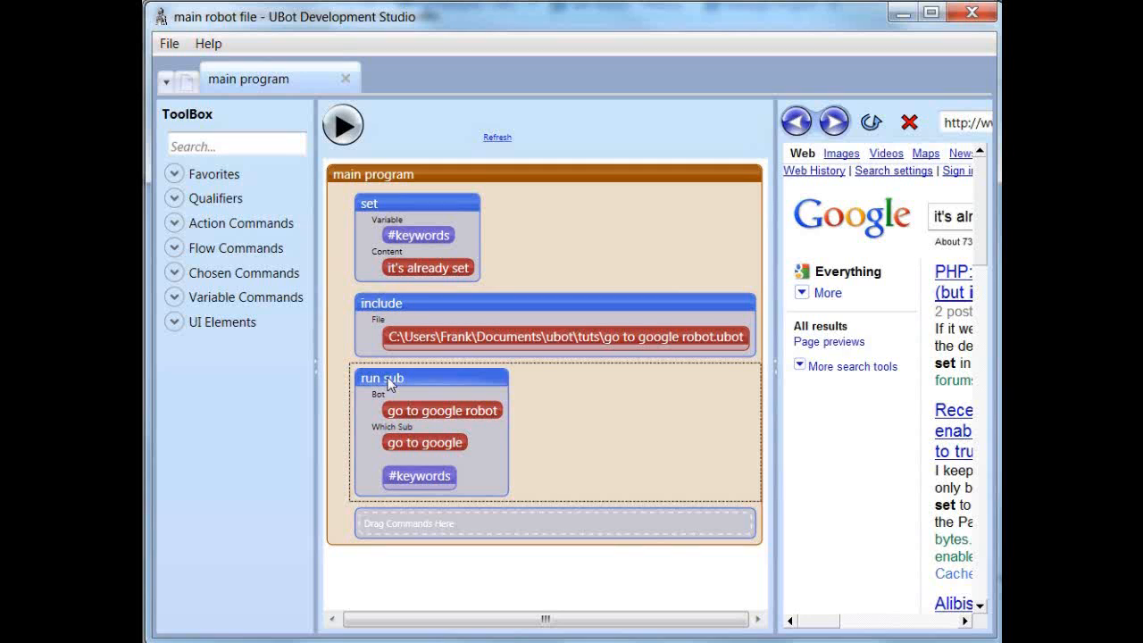
mouse_move(417, 489)
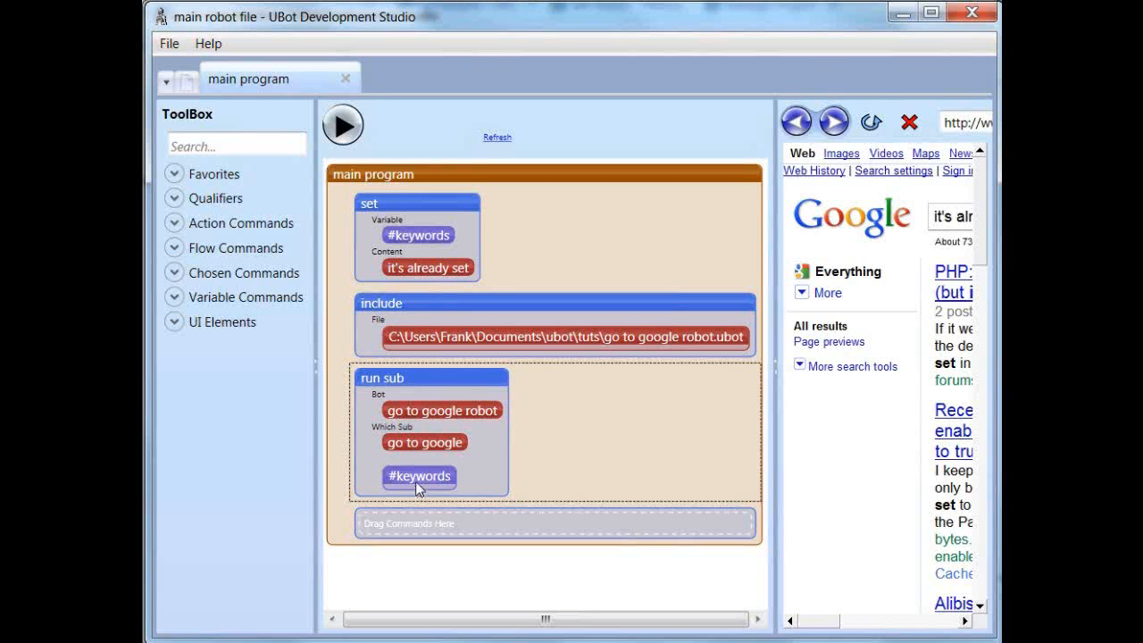
mouse_move(764, 177)
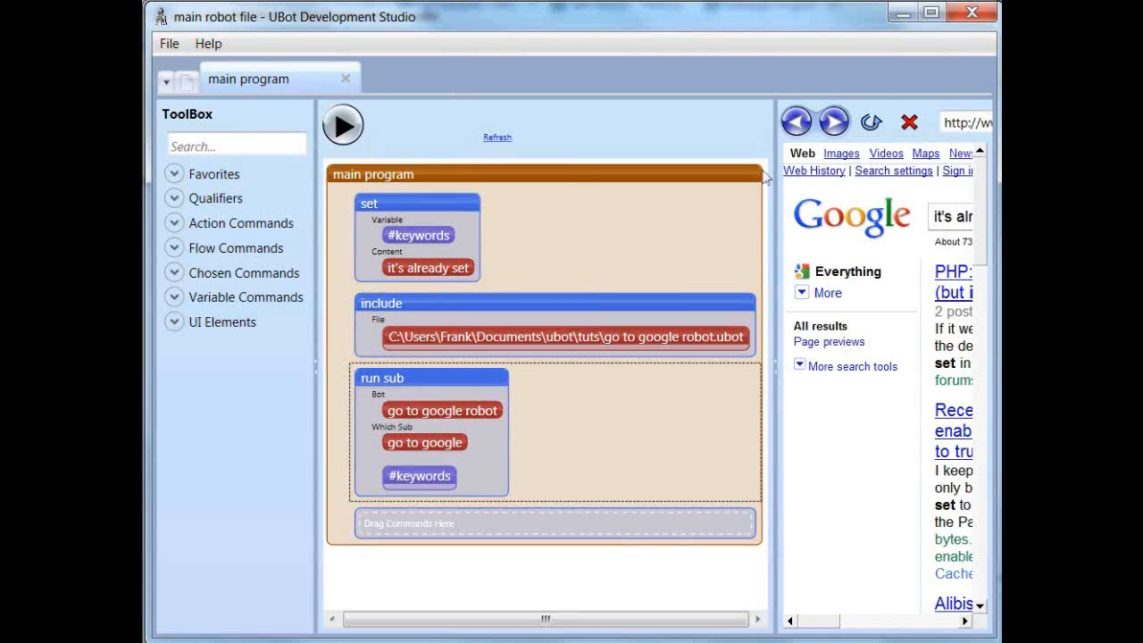
mouse_move(428, 254)
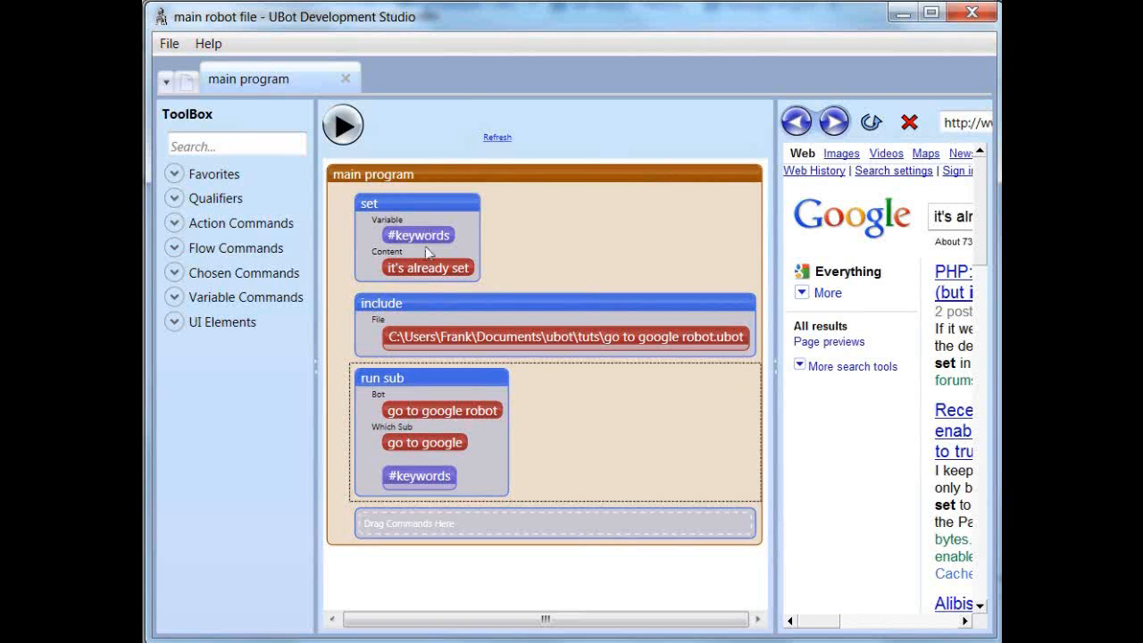
mouse_move(634, 507)
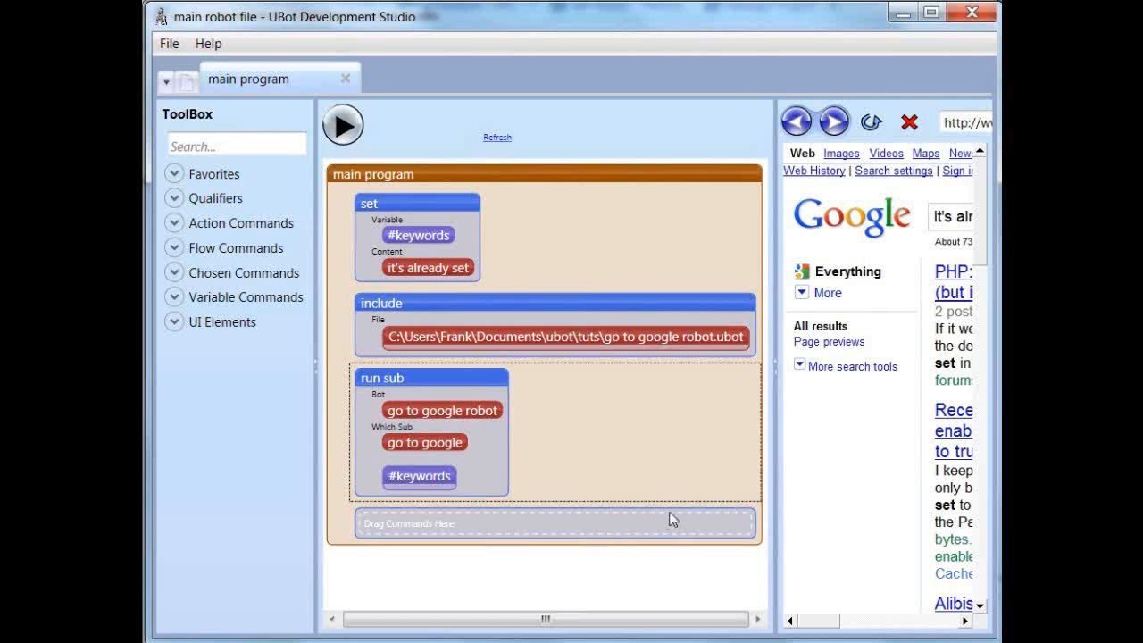
mouse_move(502, 279)
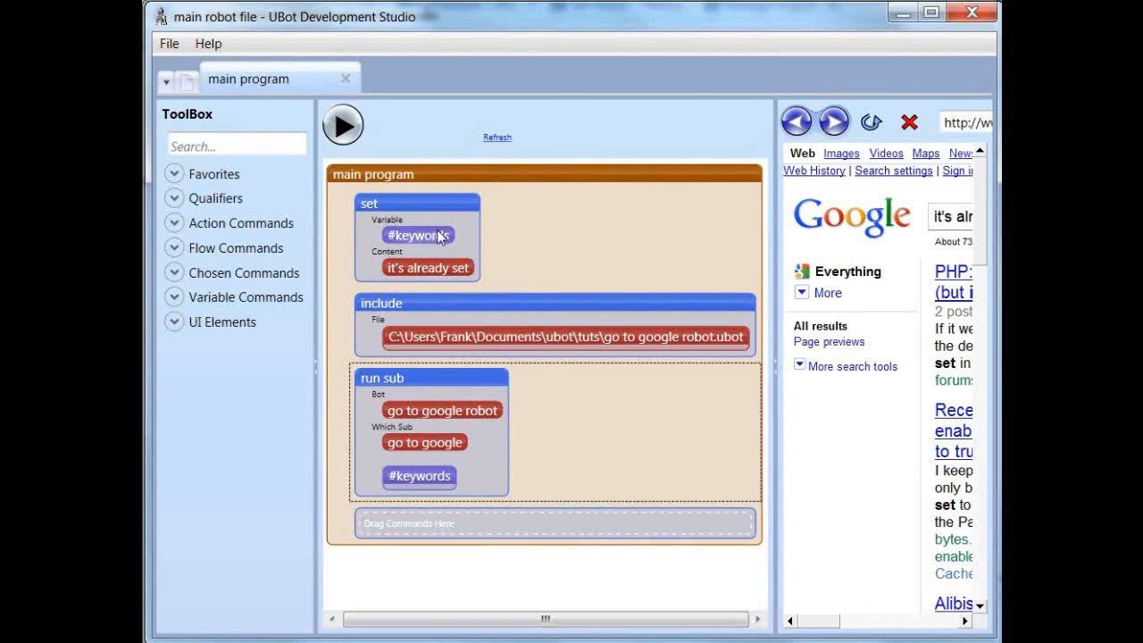
mouse_move(581, 477)
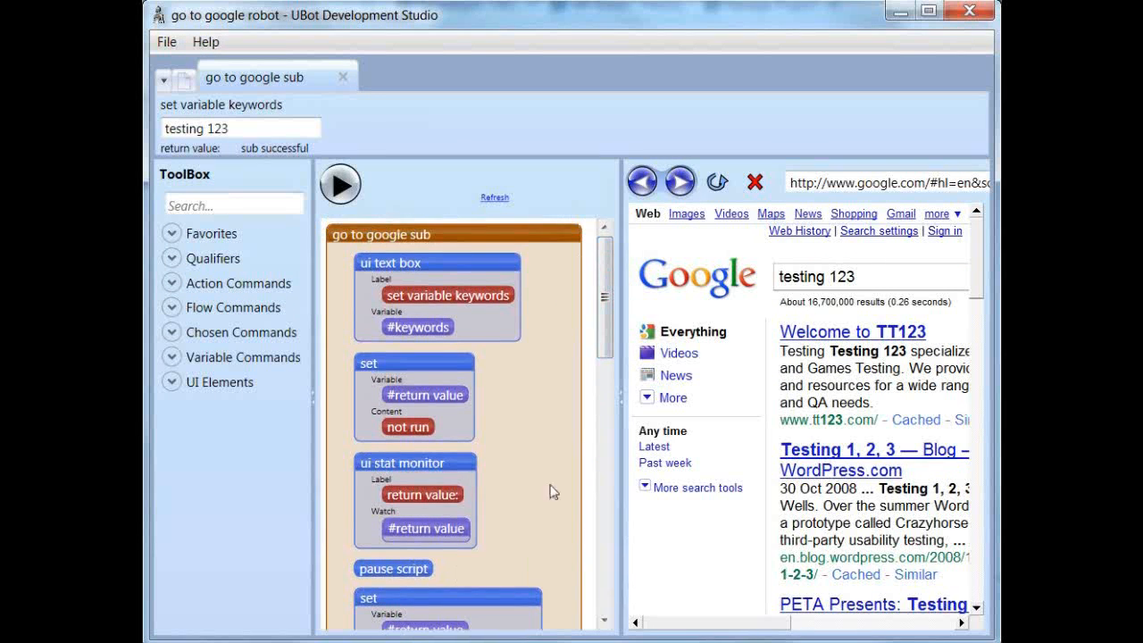
- Scroll through the sub script before returning to the main robot file
scroll(down, 3)
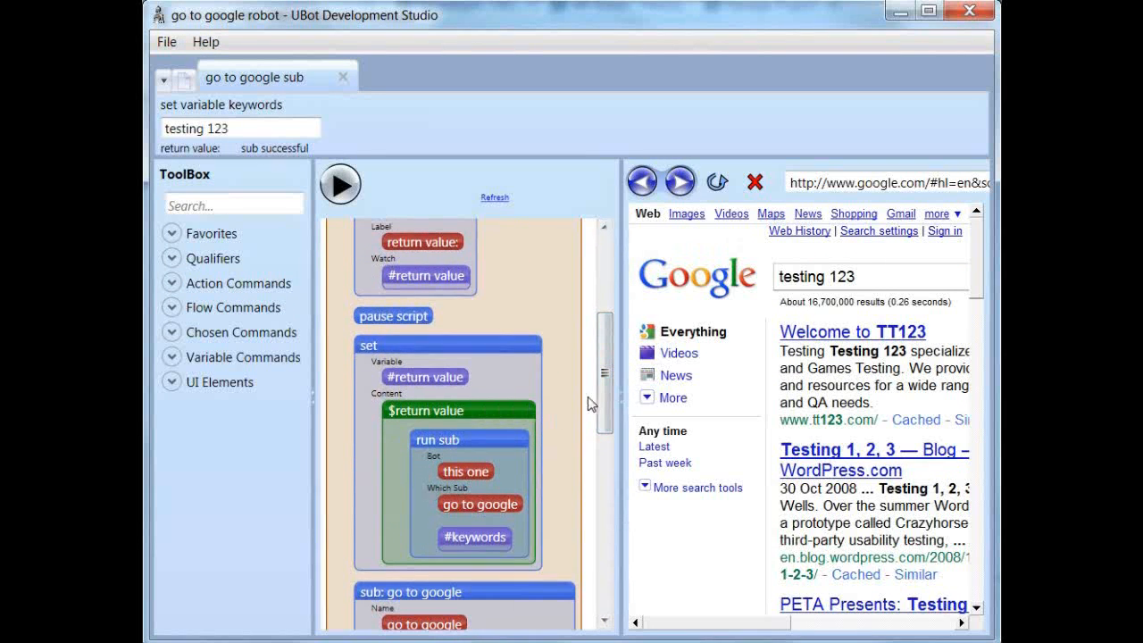
scroll(down, 3)
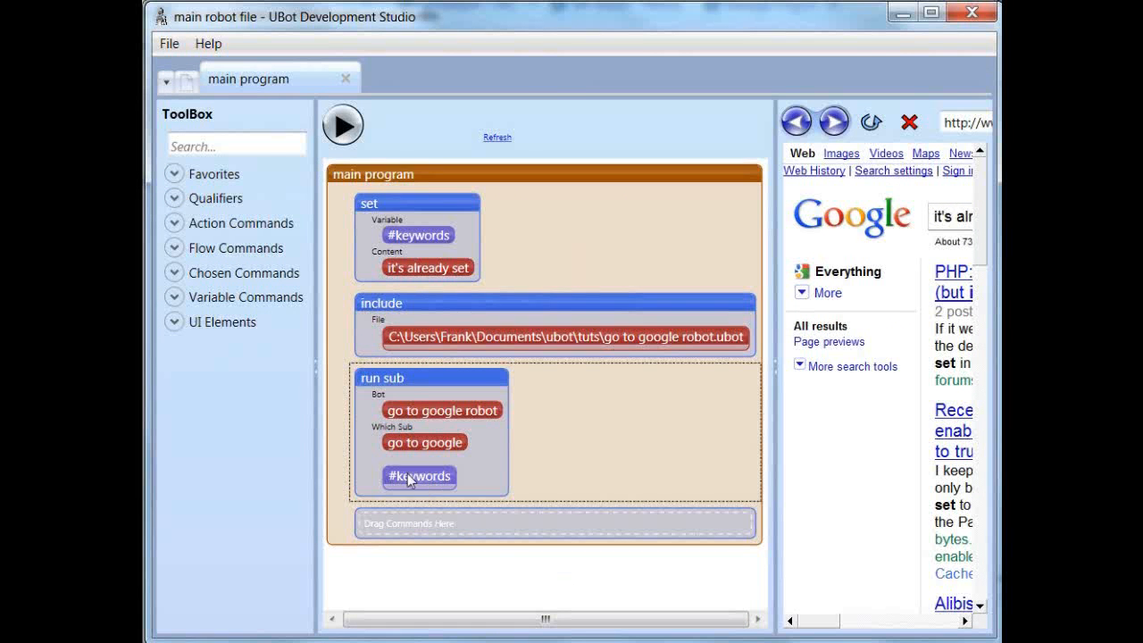
mouse_move(427, 489)
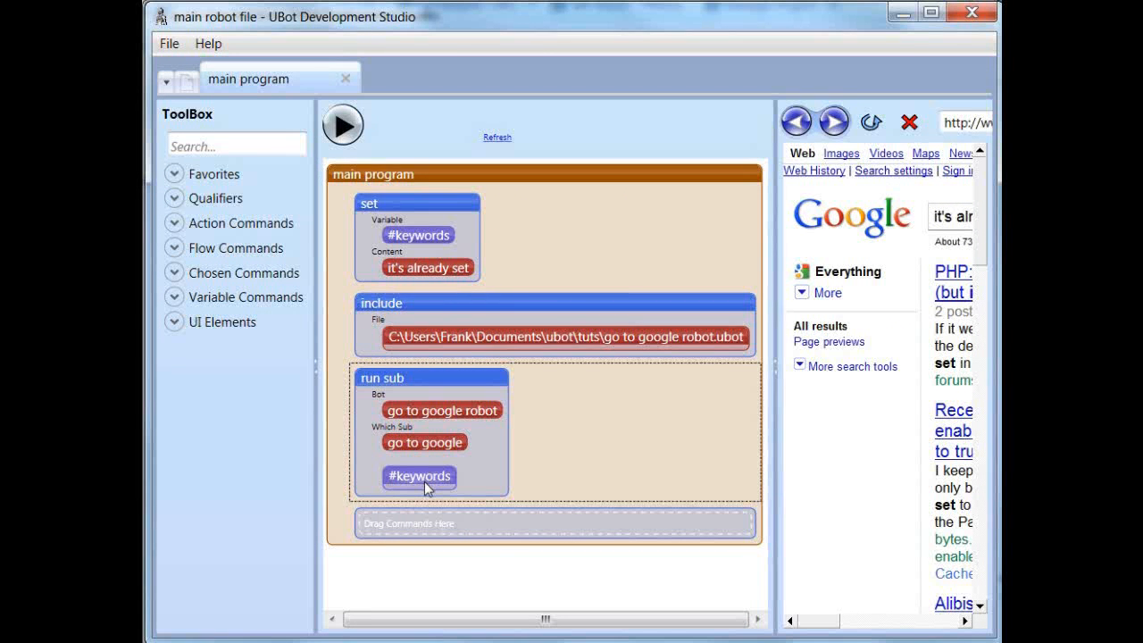
mouse_move(516, 391)
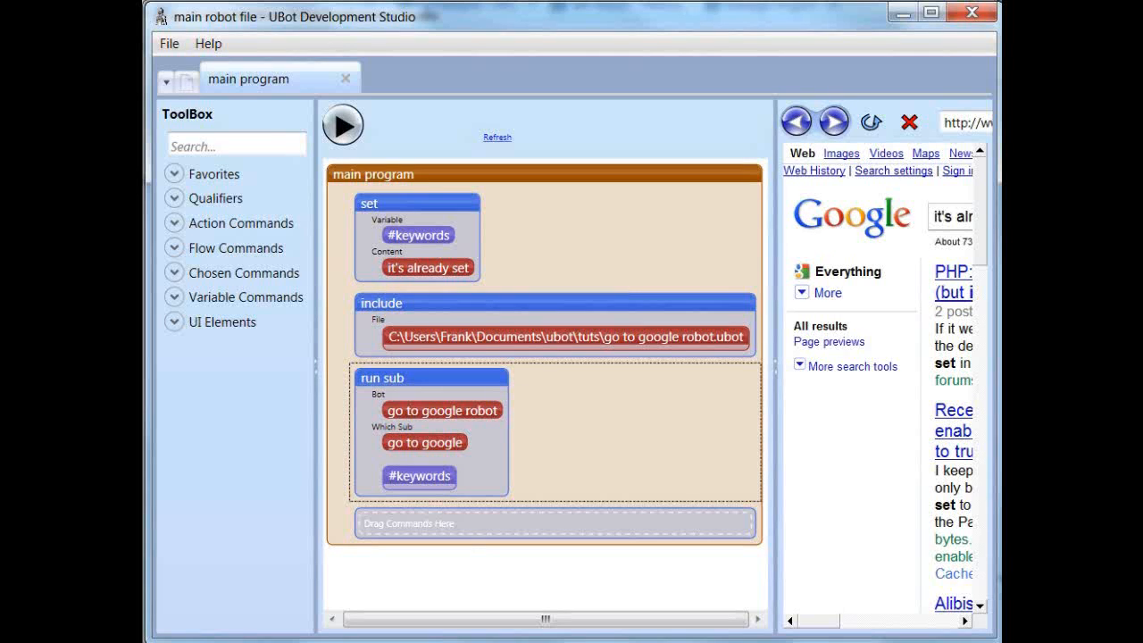
mouse_move(343, 125)
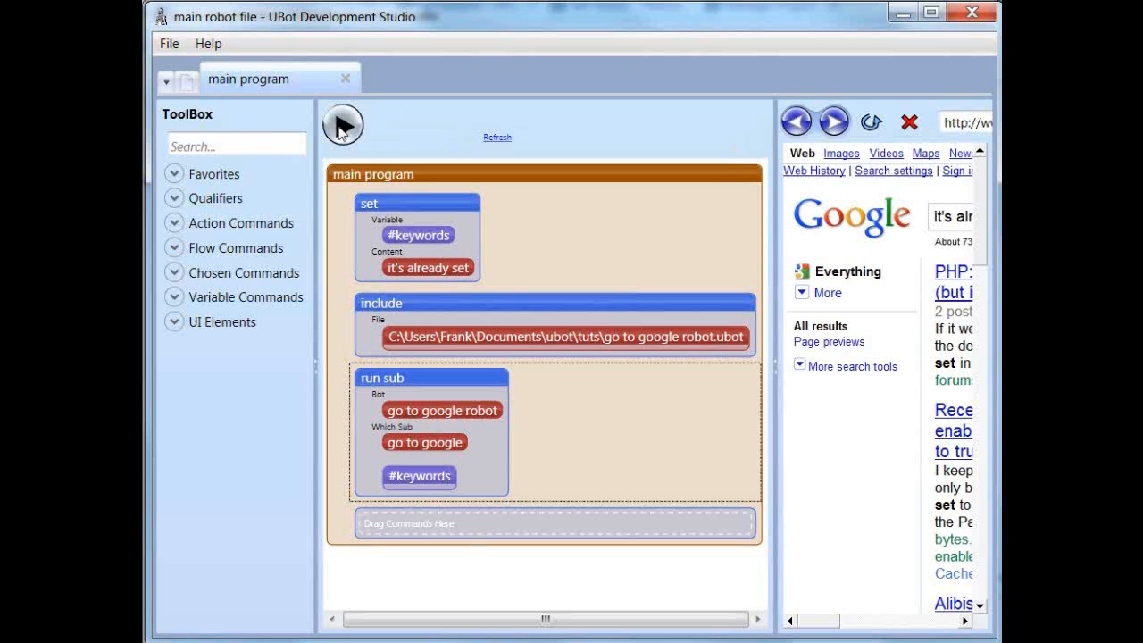